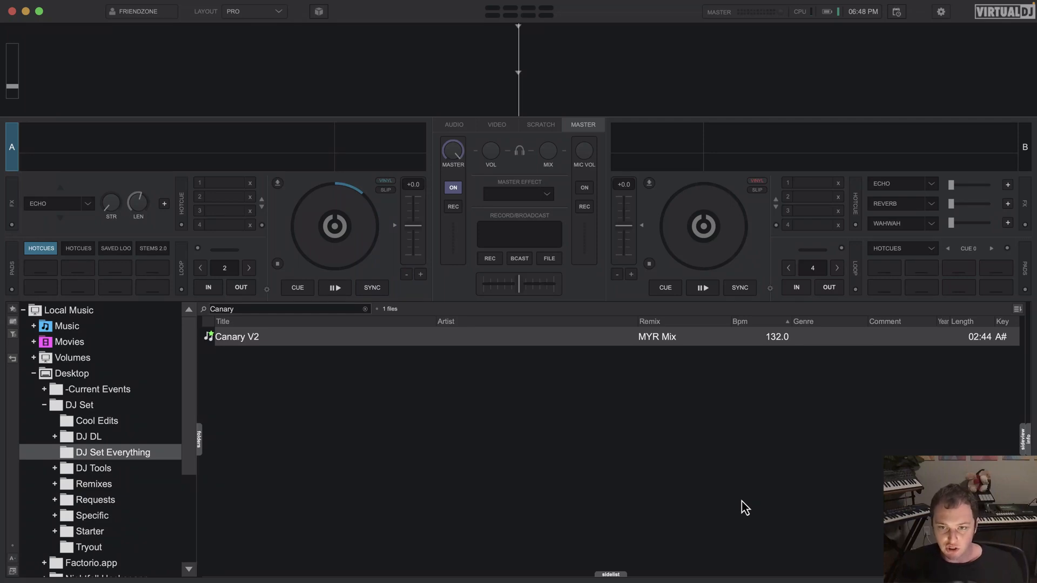
mouse_move(741, 507)
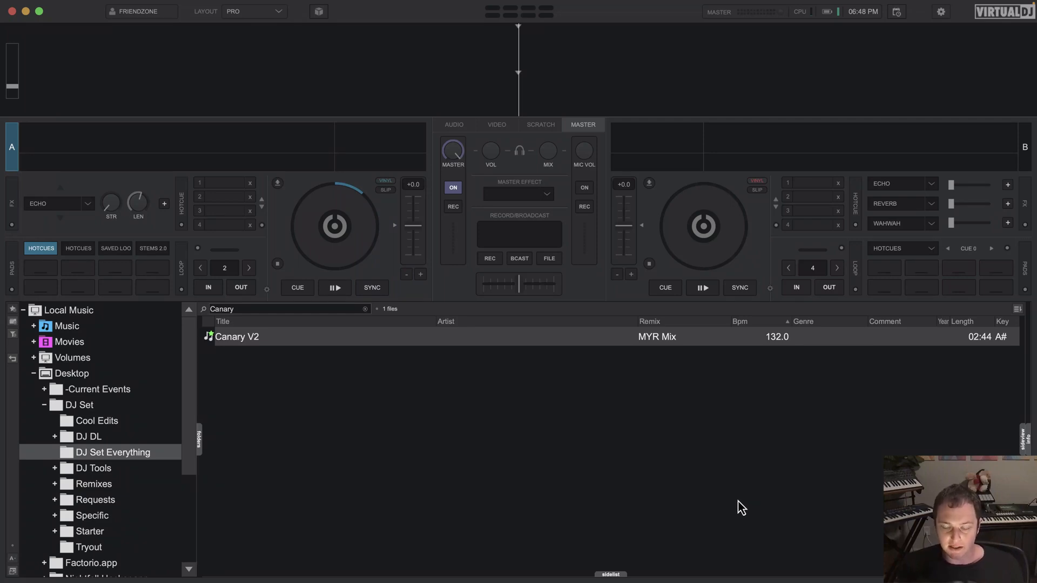
mouse_move(784, 496)
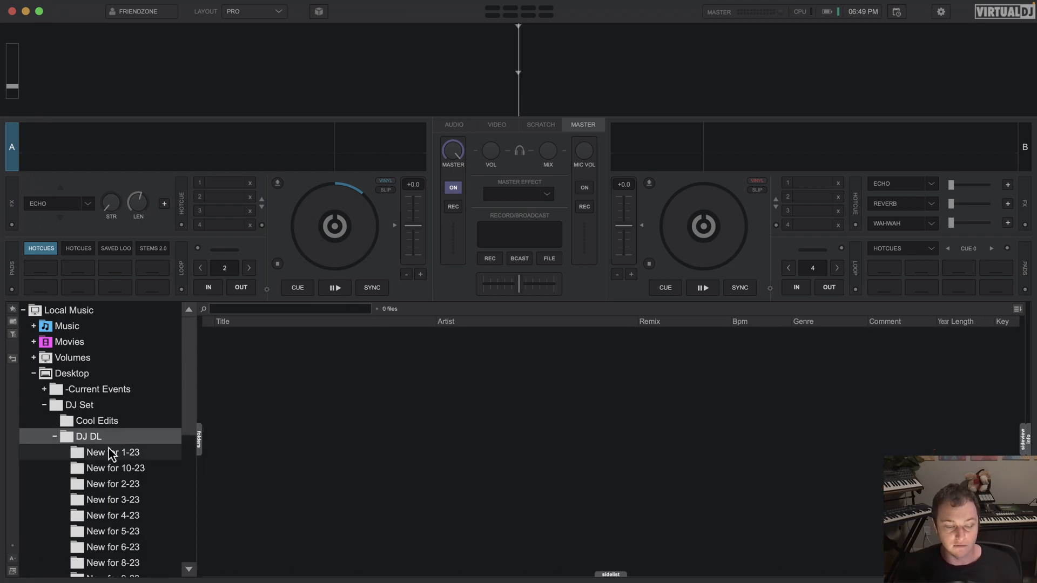
Tick Grouping in the browser column list, then reopen the column list
click(111, 451)
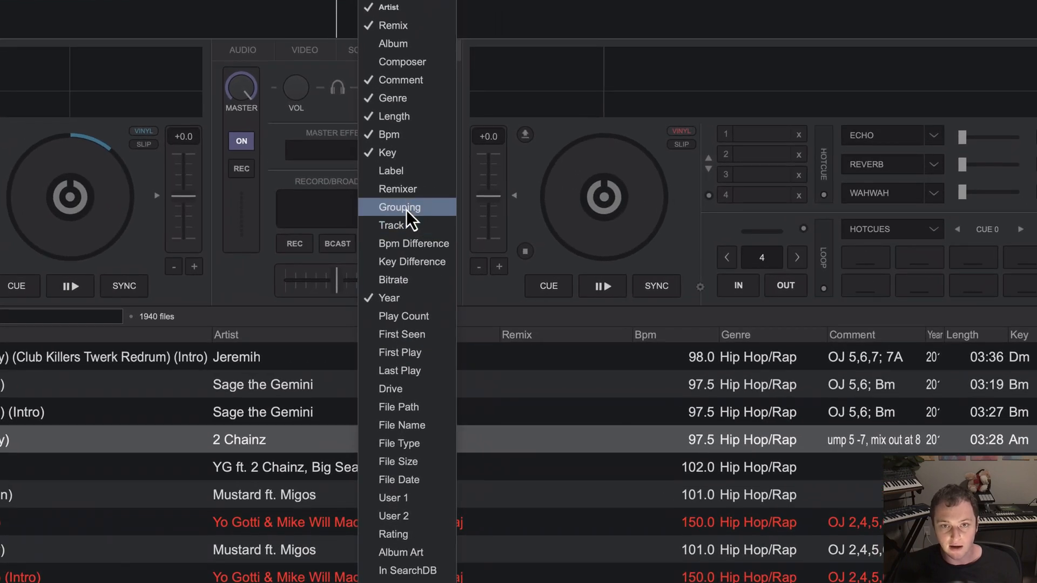
click(399, 207)
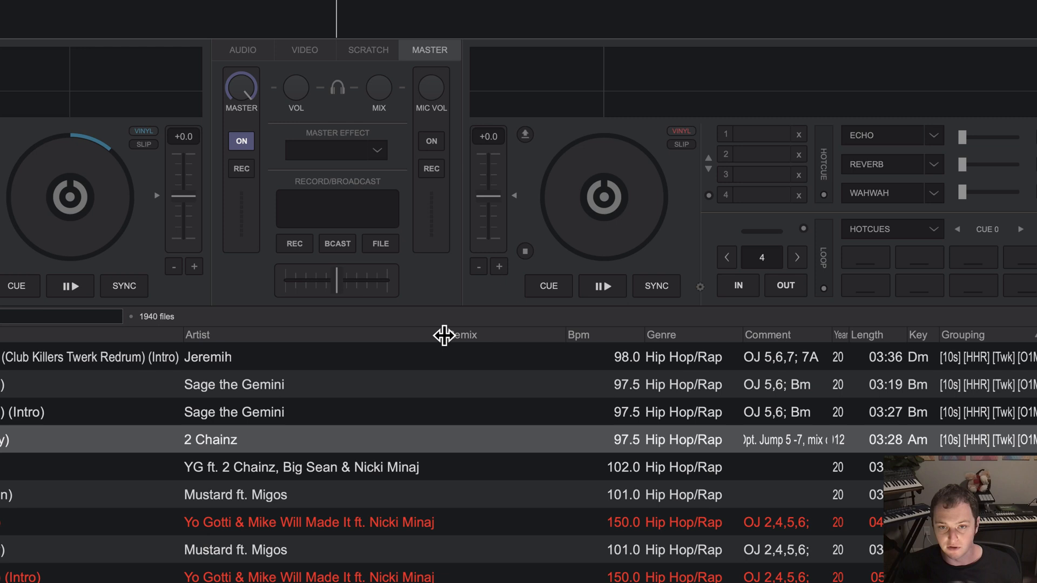
right_click(443, 334)
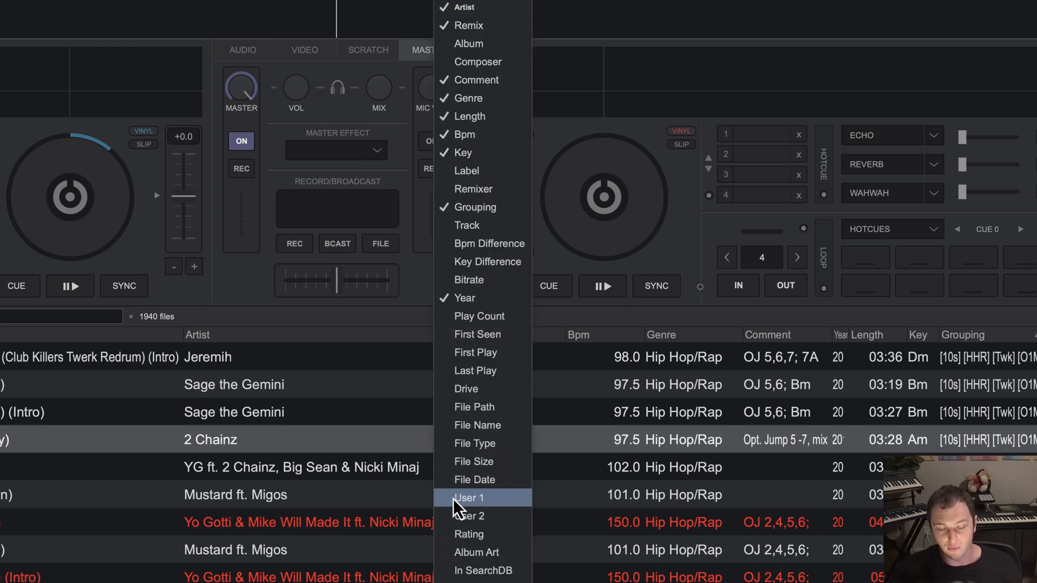
mouse_move(481, 206)
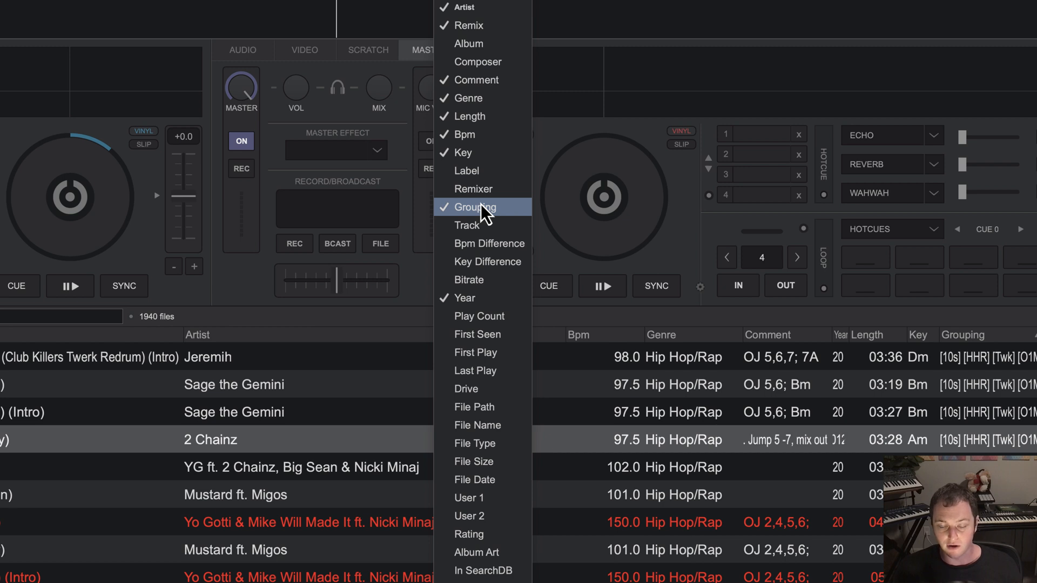
mouse_move(483, 262)
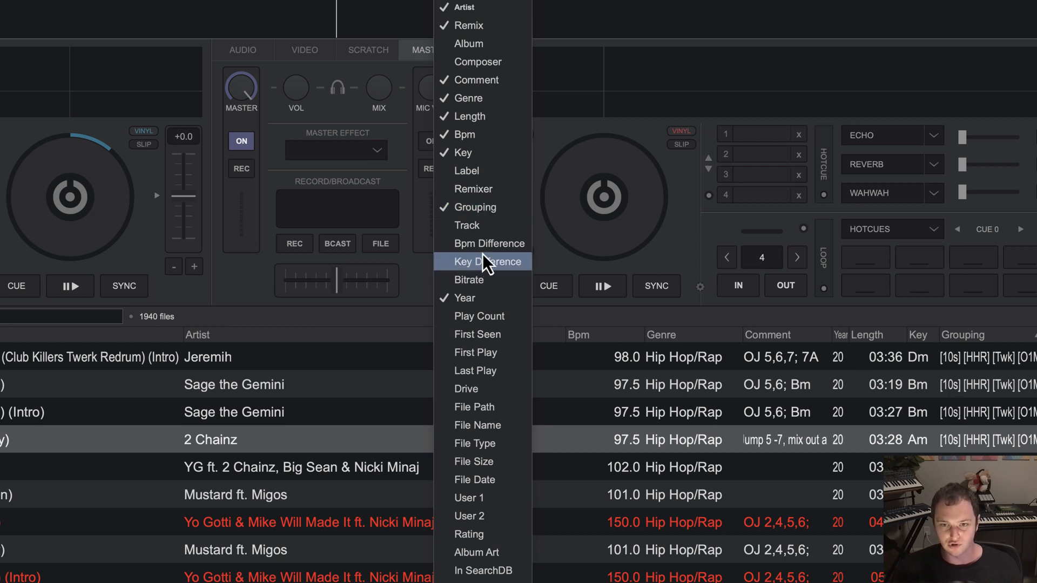
mouse_move(482, 206)
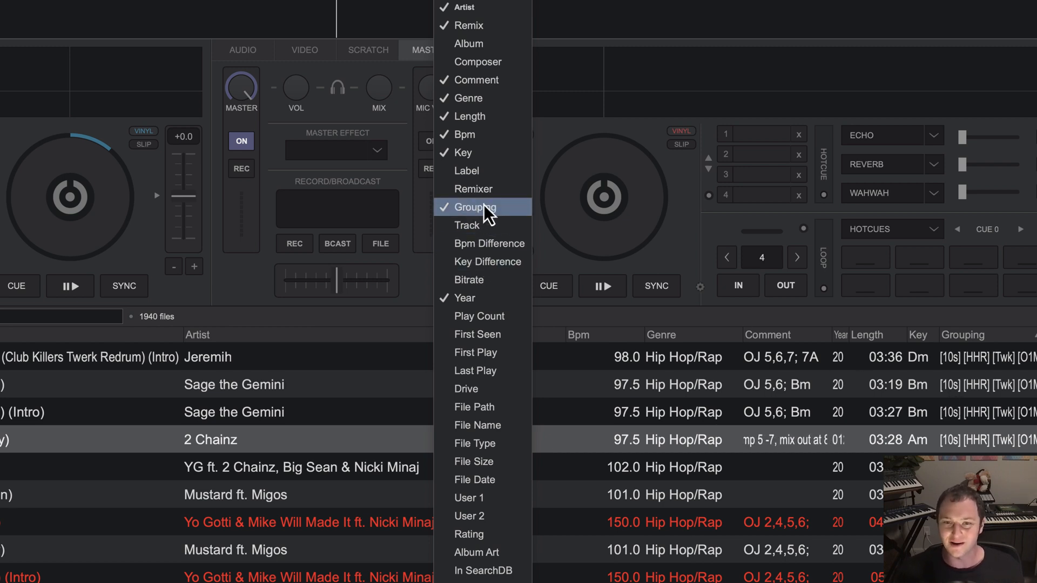
mouse_move(475, 207)
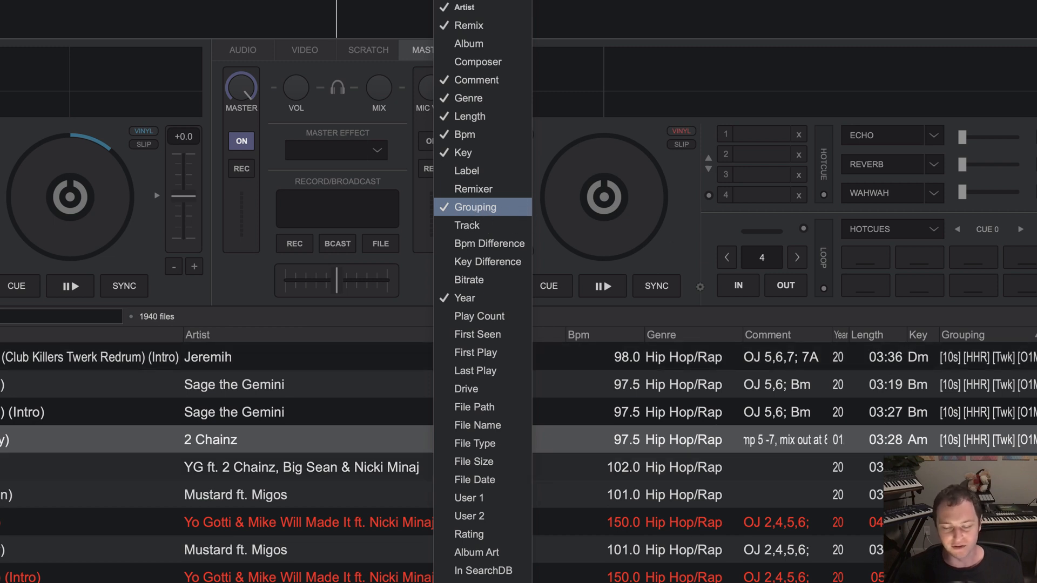
mouse_move(930, 428)
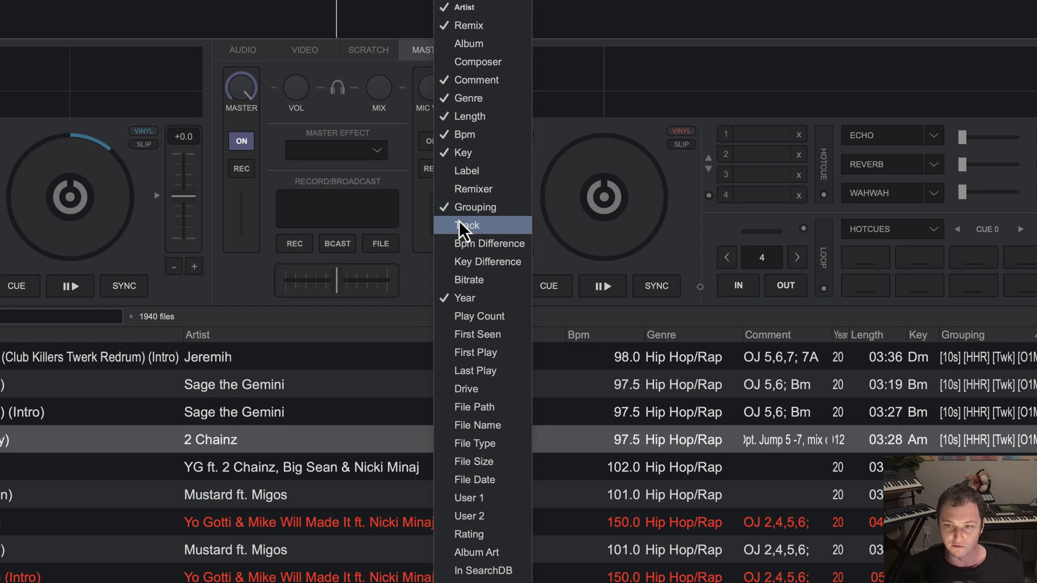
mouse_move(475, 207)
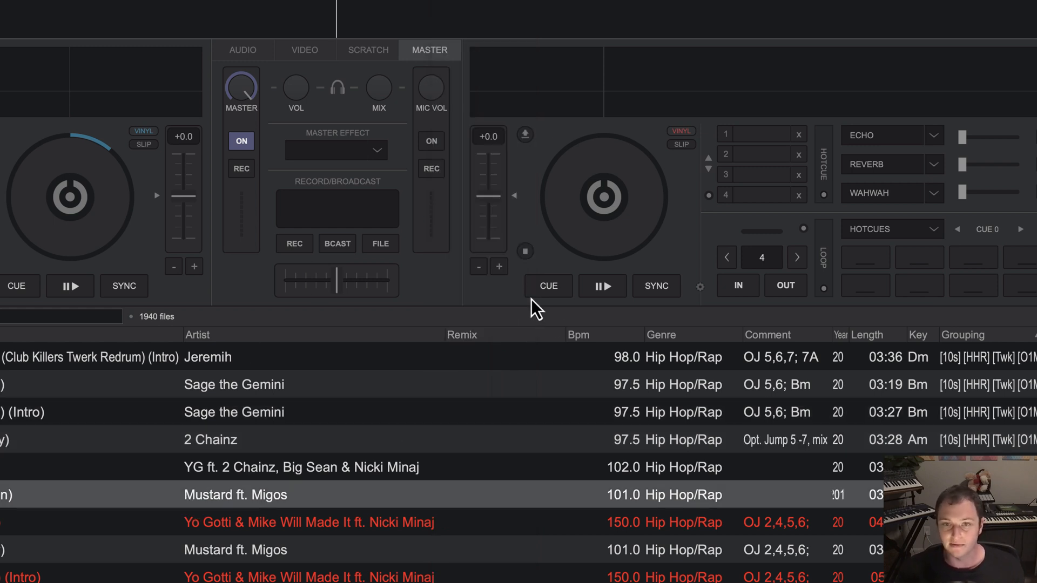
mouse_move(480, 355)
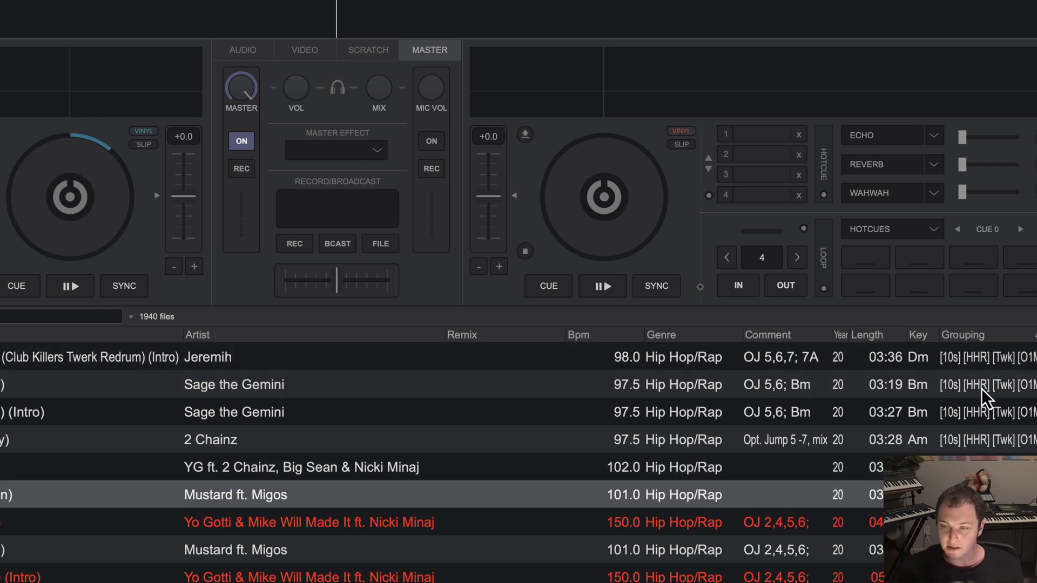
mouse_move(965, 389)
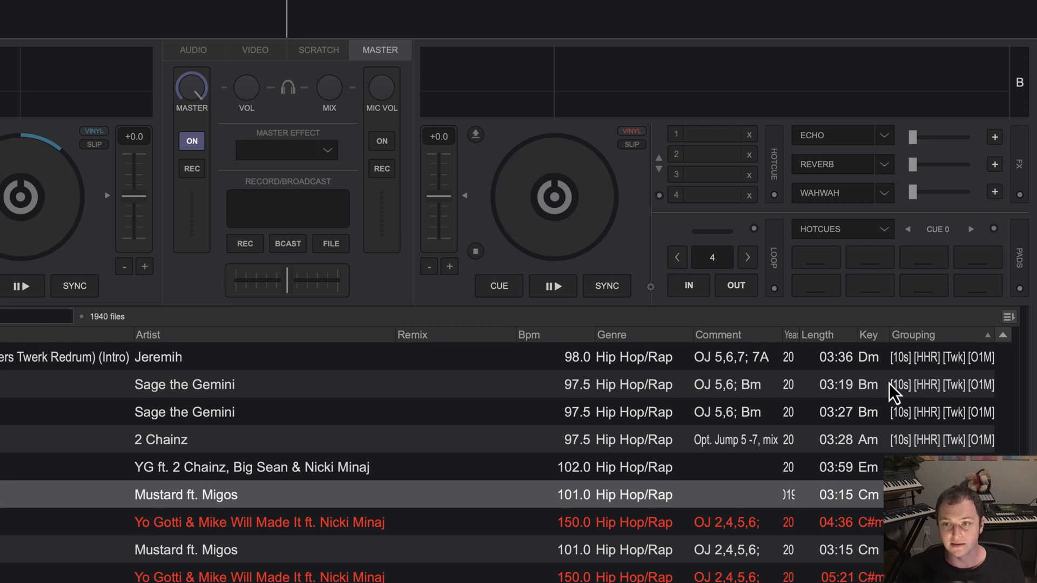
mouse_move(937, 397)
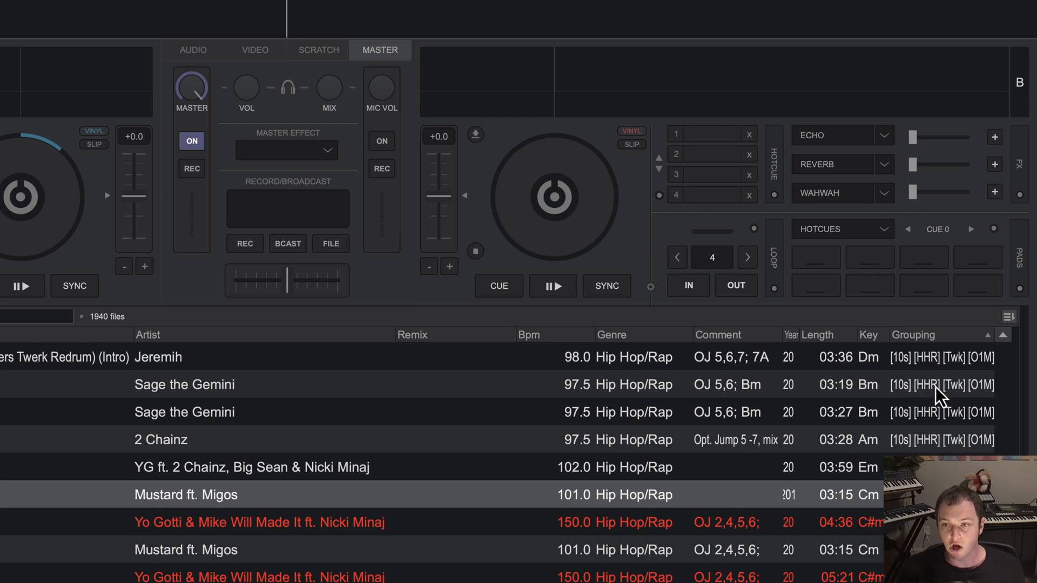
mouse_move(952, 397)
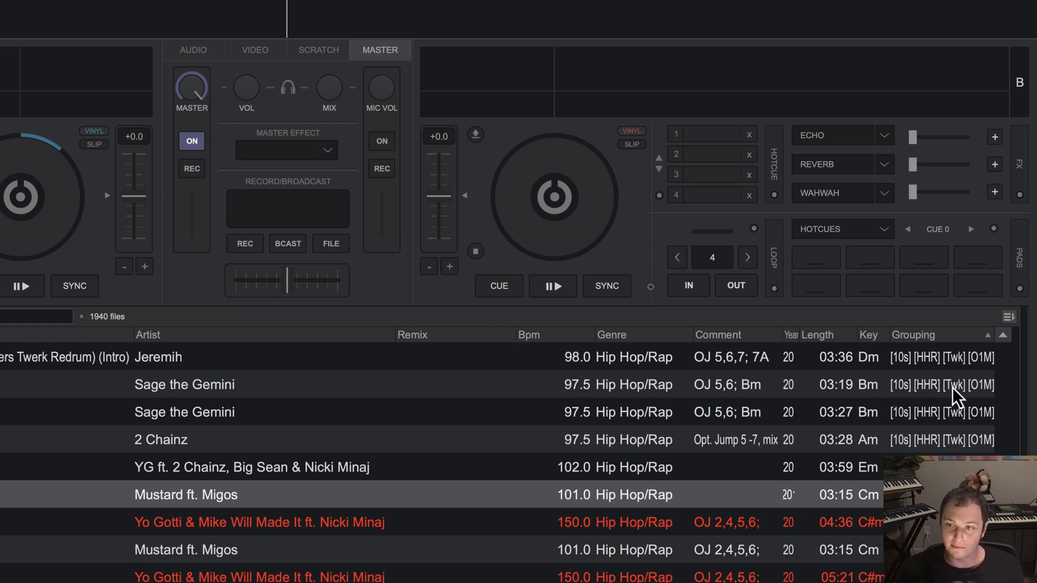
mouse_move(985, 393)
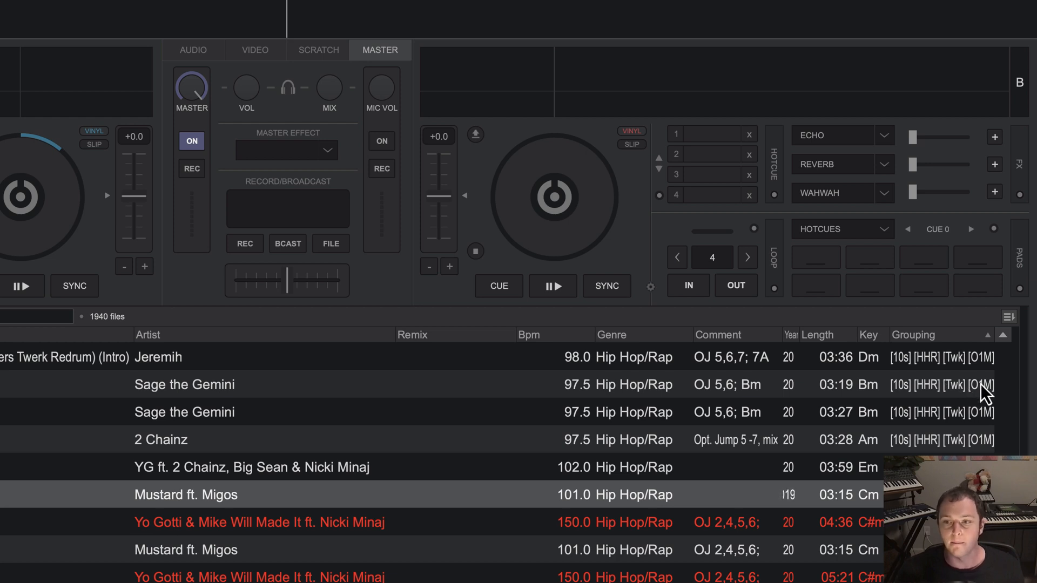
mouse_move(635, 515)
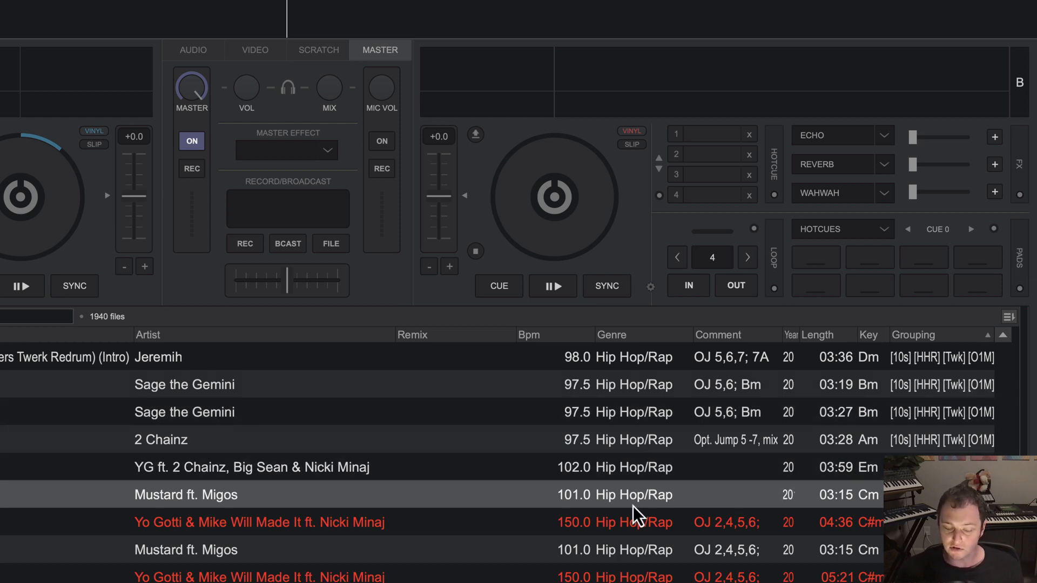
mouse_move(1008, 397)
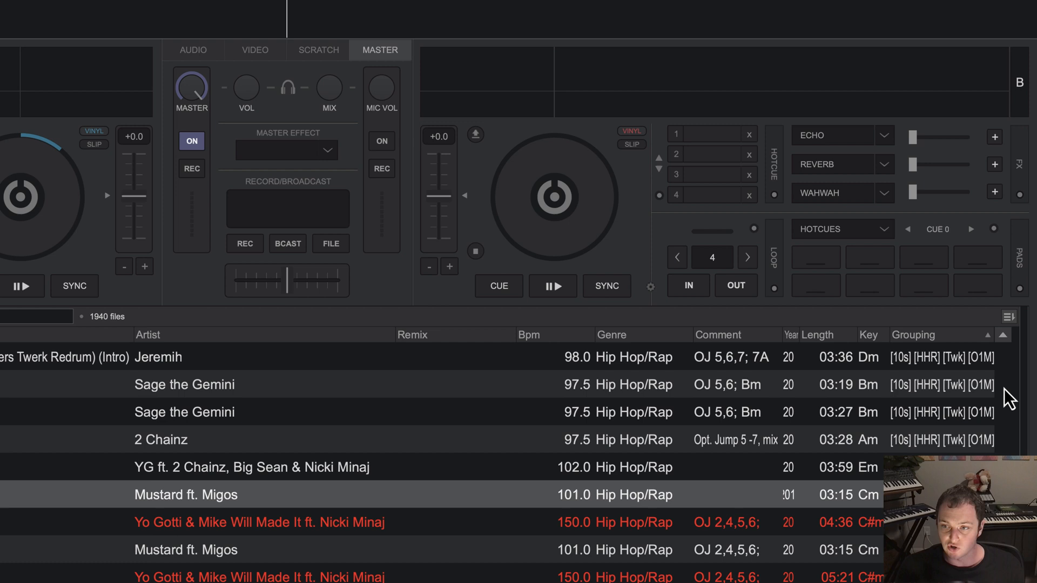
mouse_move(1004, 396)
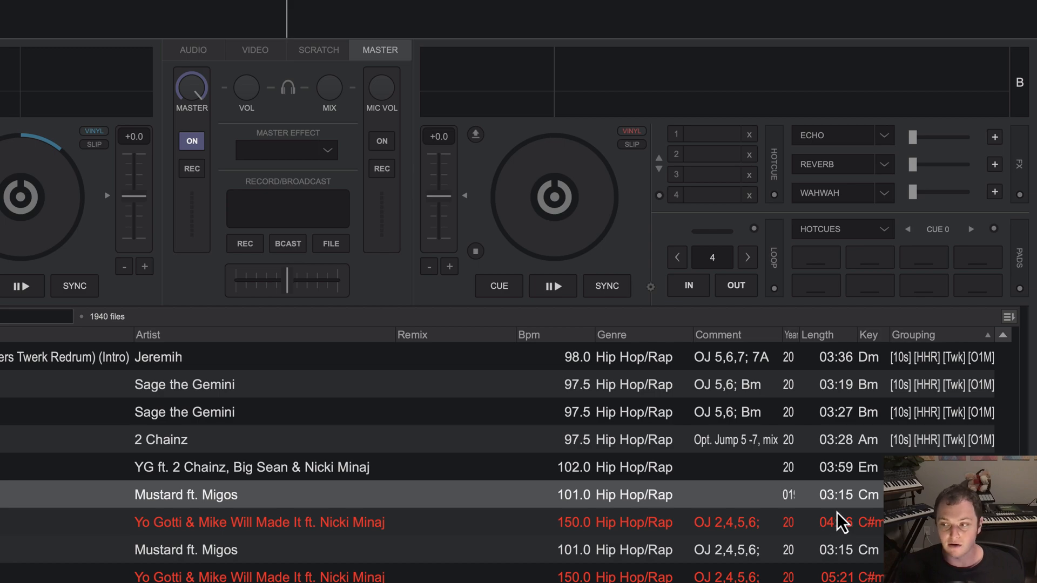
scroll(down, 3)
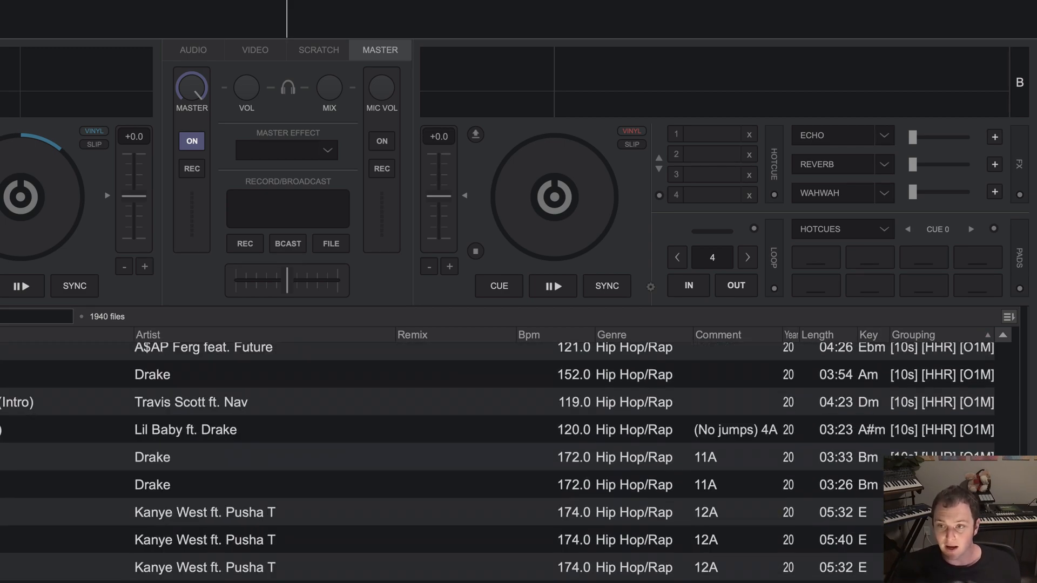
scroll(down, 3)
text(Canary)
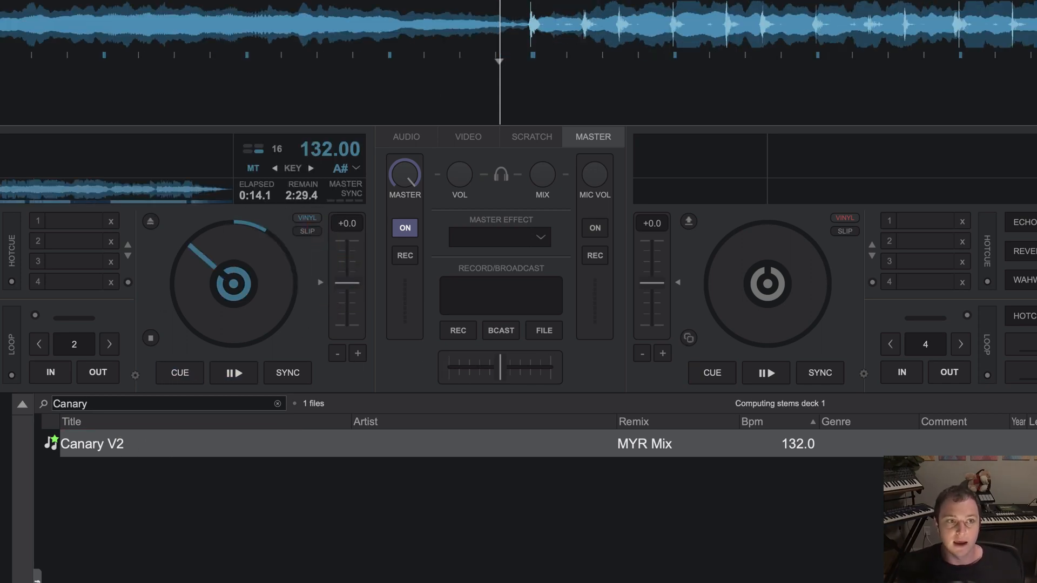
Start Canary V2 playing on deck A
click(233, 372)
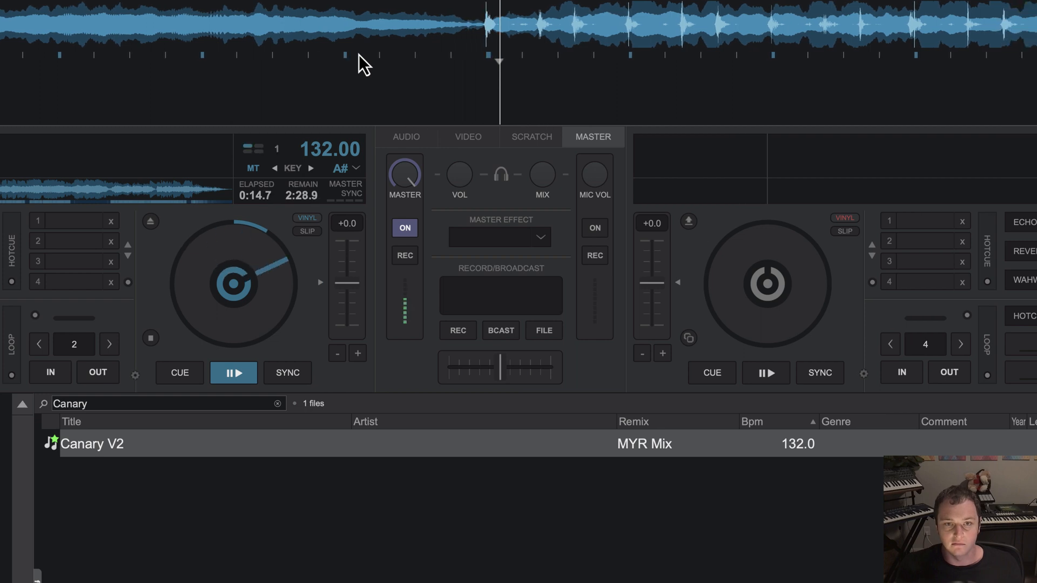
mouse_move(570, 461)
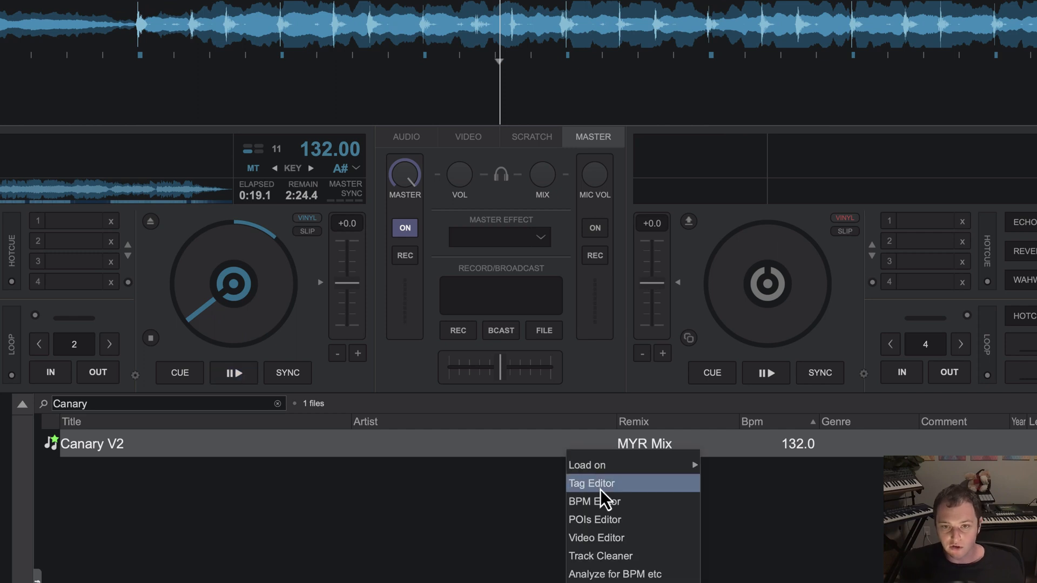
In Canary V2's Tag Editor, enter Grouping tags [20s] [HHR] [RnB] [Str]
click(591, 482)
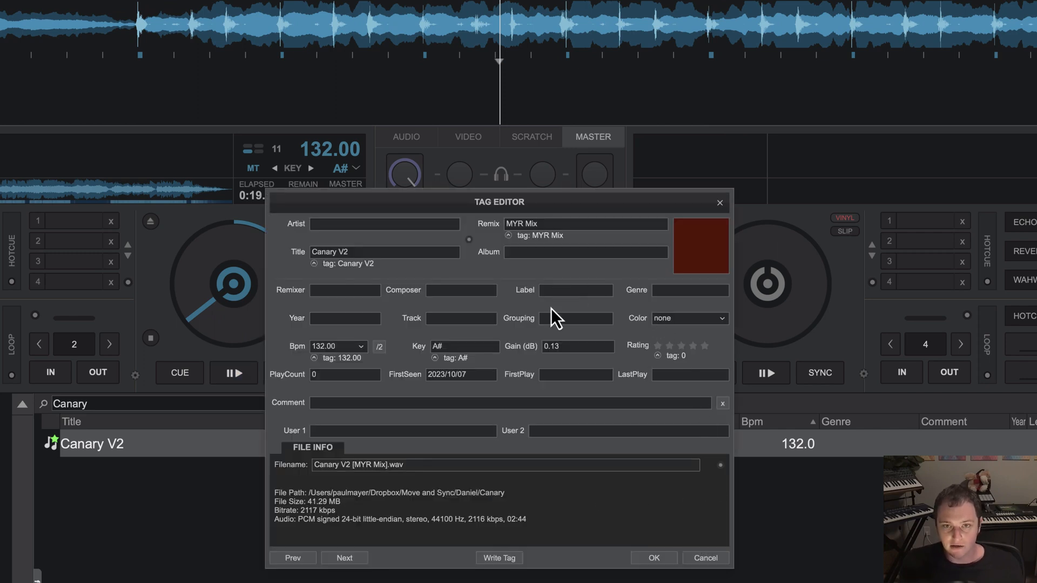
click(574, 318)
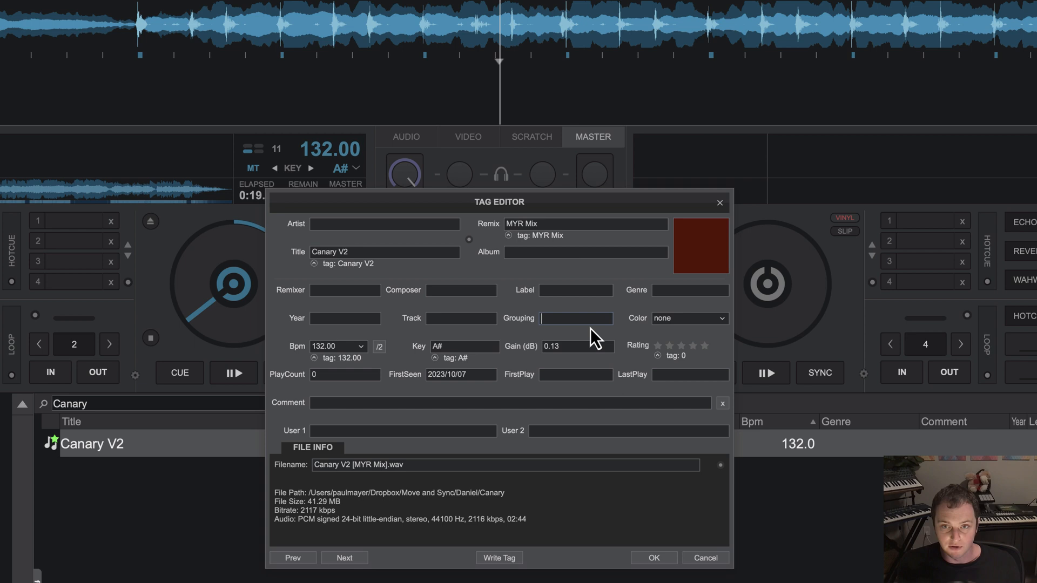
mouse_move(552, 317)
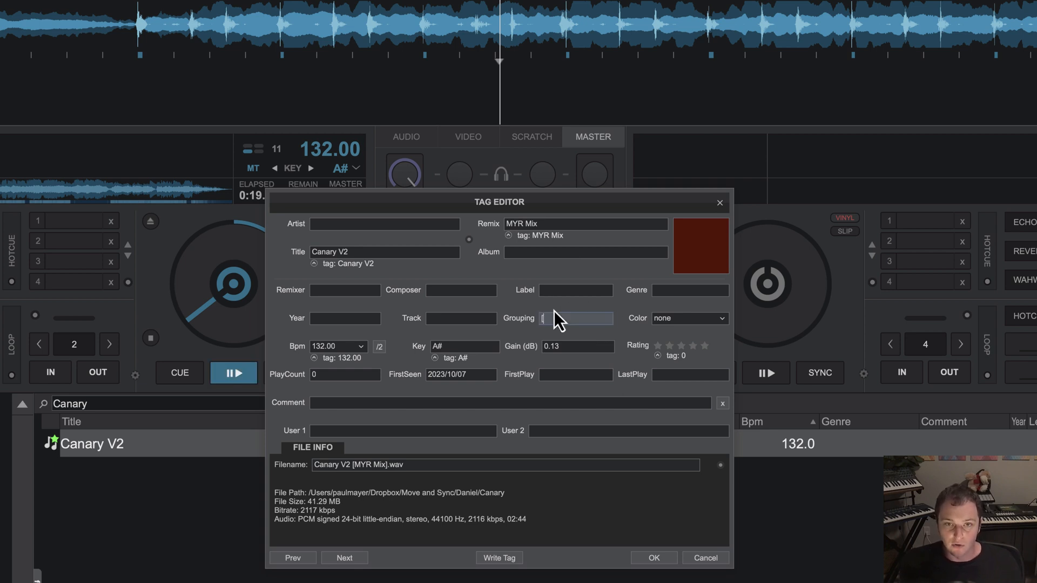
text([20s)
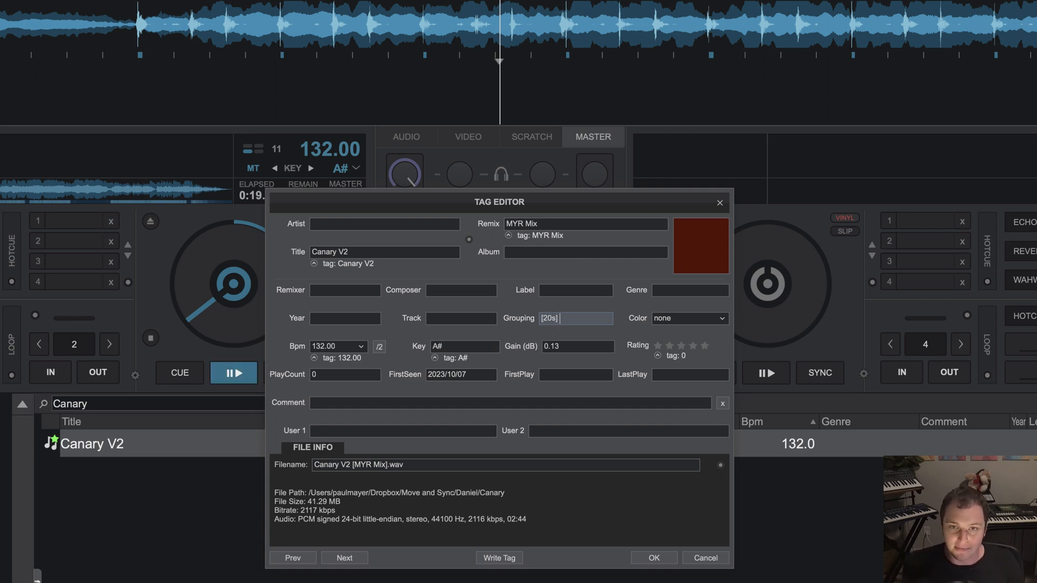
text([HHR])
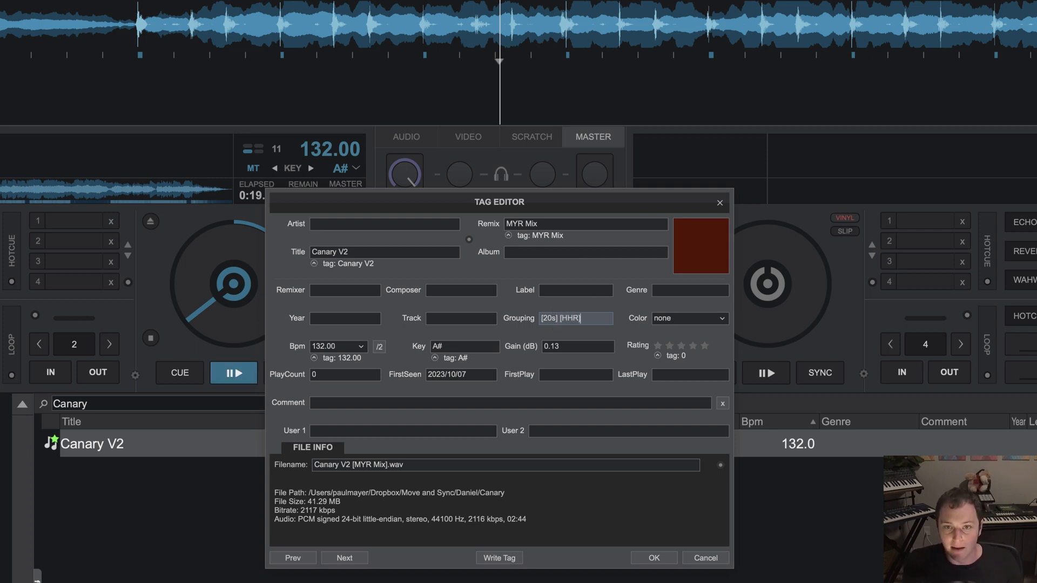
text([RnB])
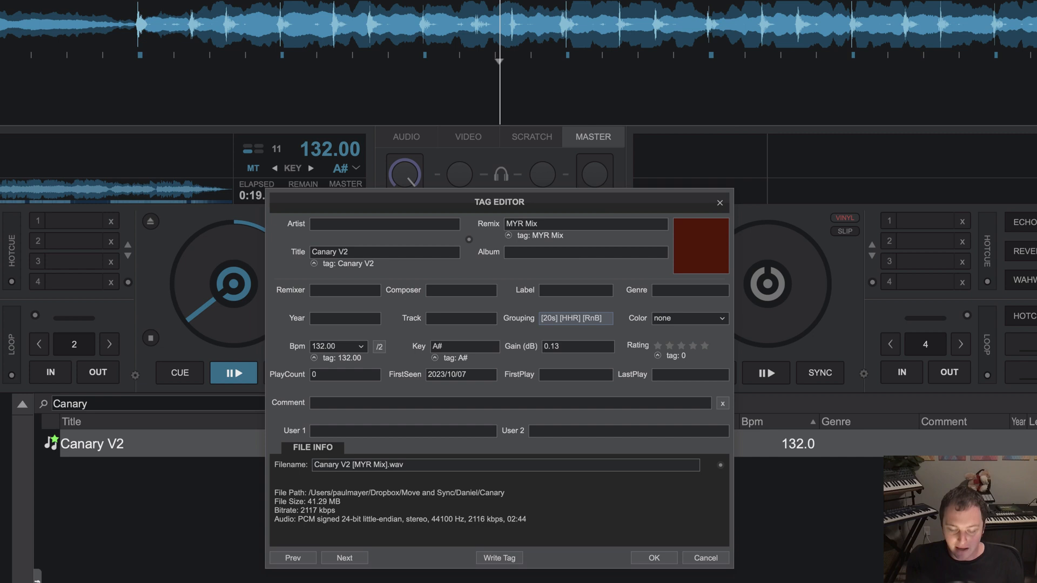
text(Str] [Lte)
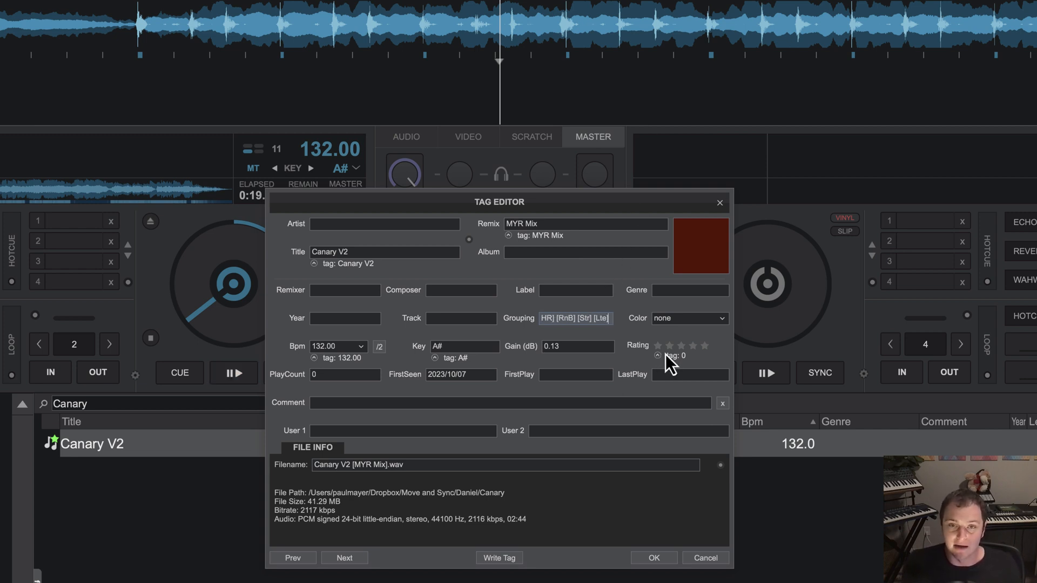
mouse_move(458, 279)
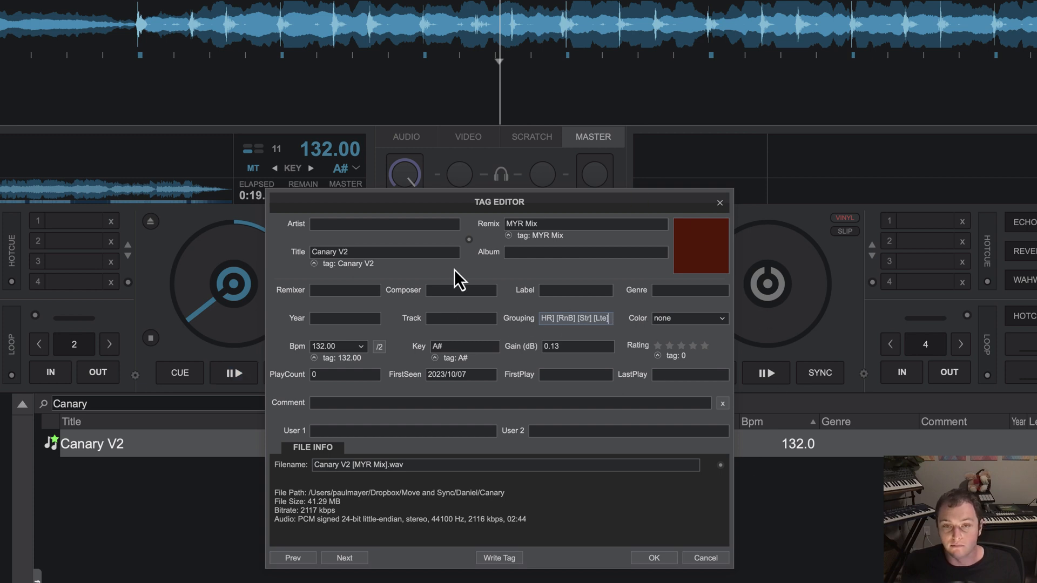
mouse_move(504, 338)
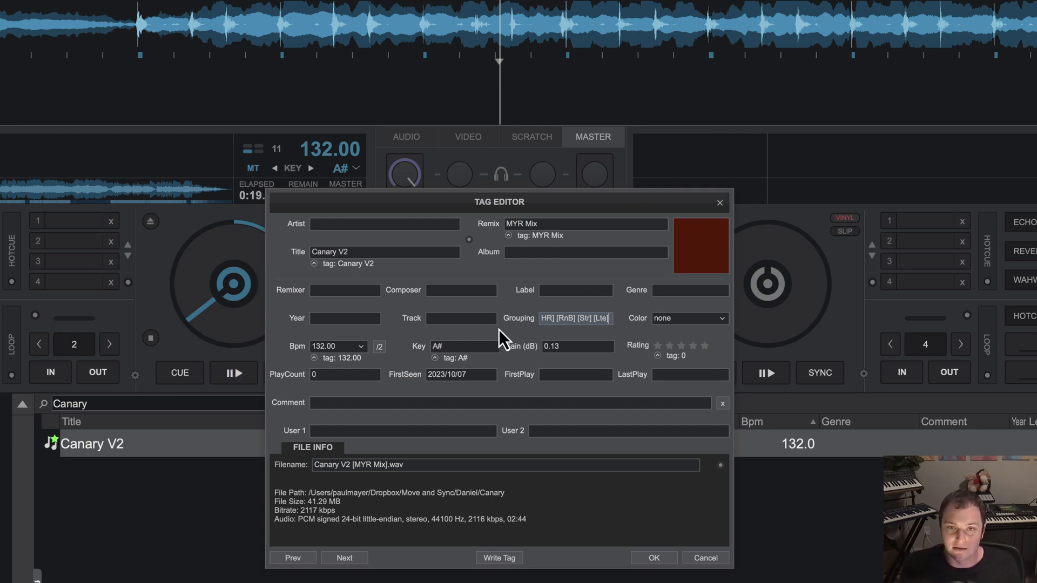
mouse_move(482, 432)
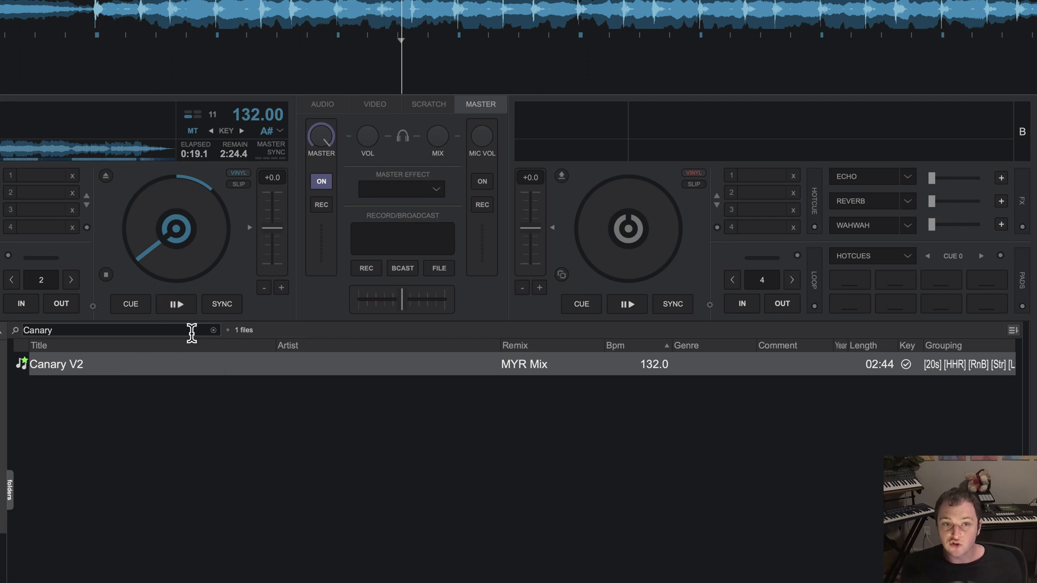
mouse_move(218, 337)
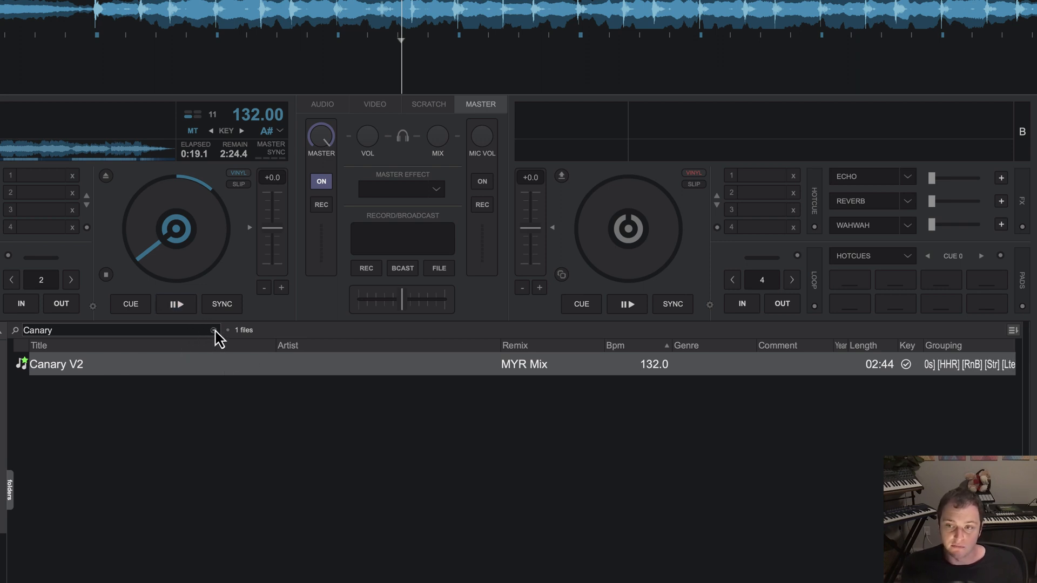
Clear the Canary search, then open and close the search-field options menu
click(176, 304)
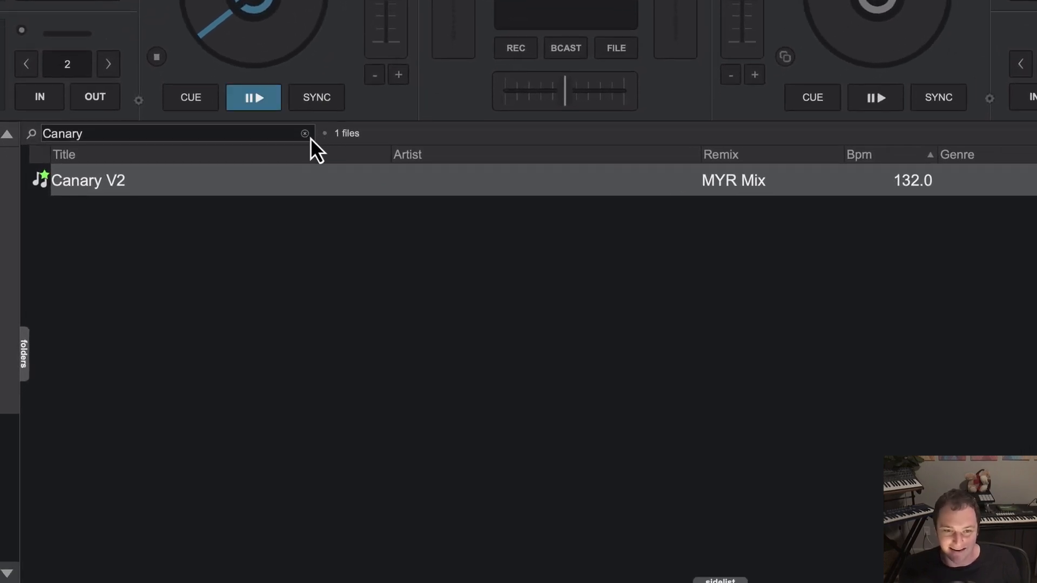
click(305, 134)
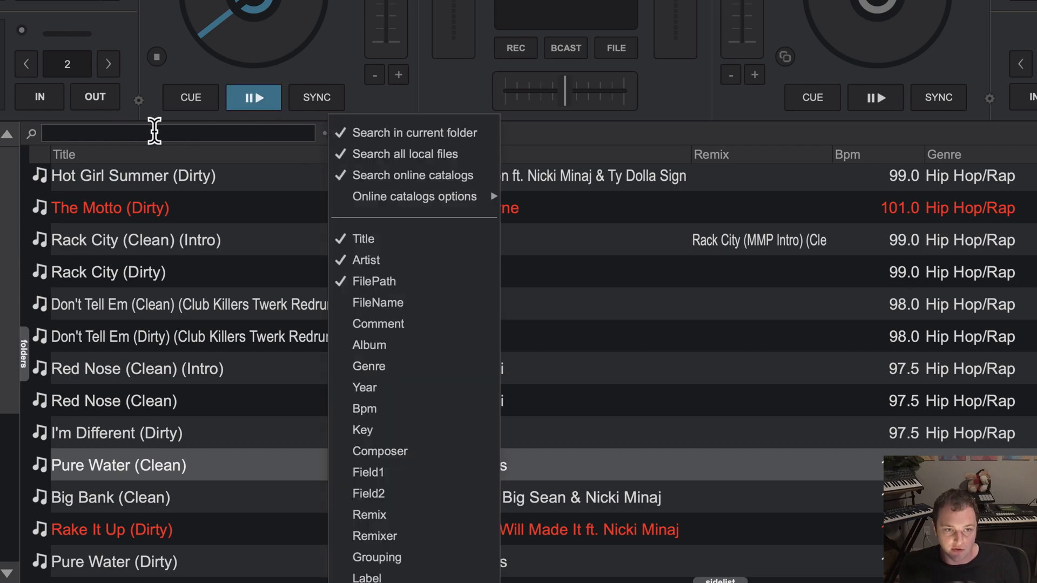
click(397, 153)
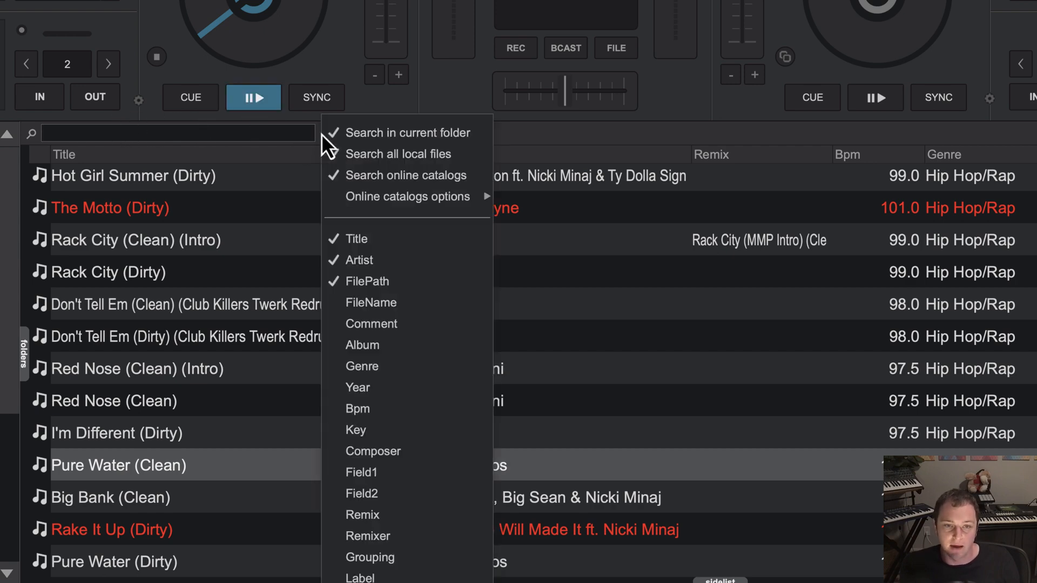
mouse_move(368, 536)
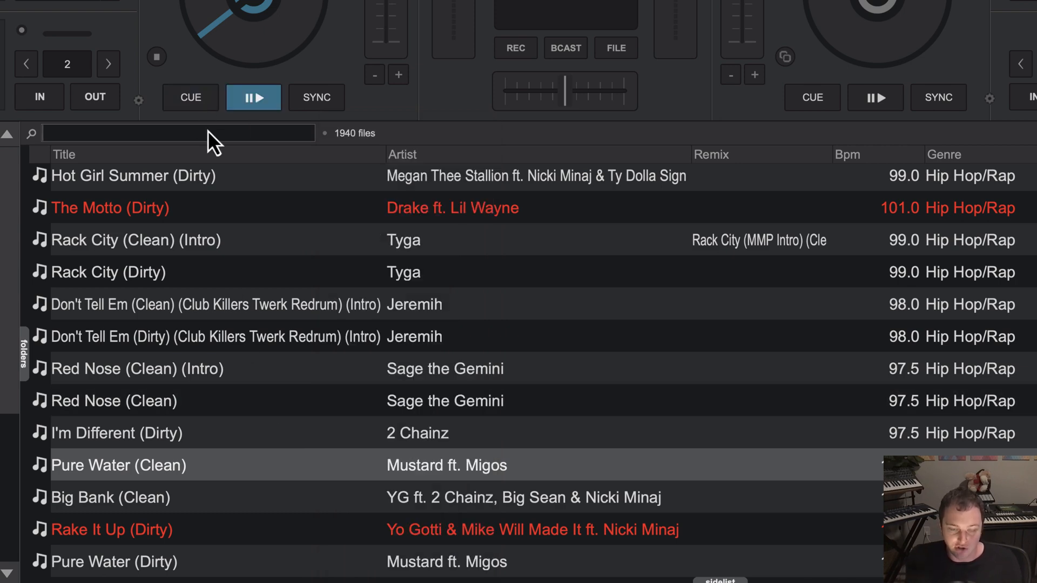
Search the library for the [90s] tag and scroll the results
text([90s])
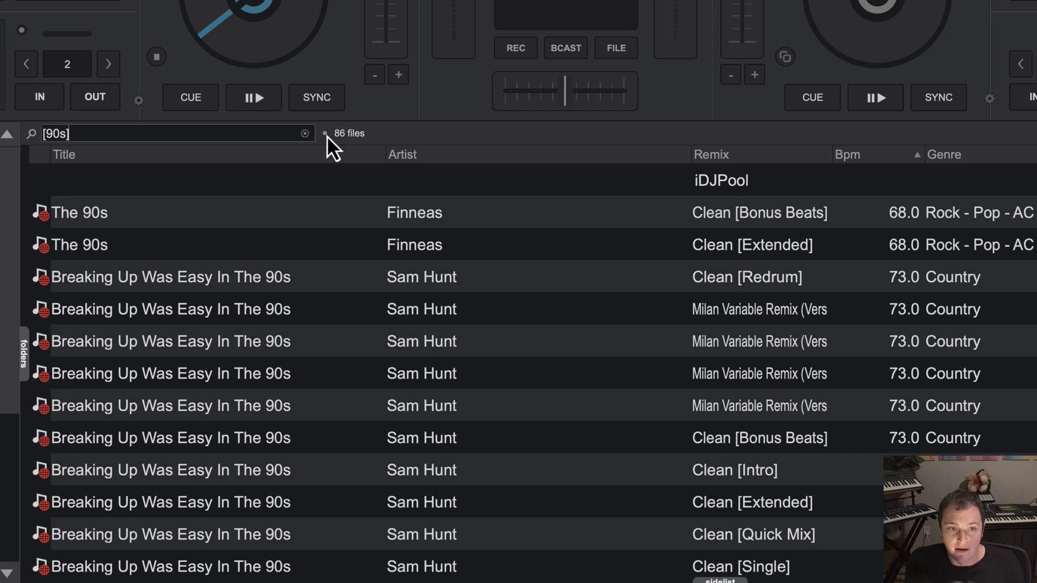
mouse_move(182, 159)
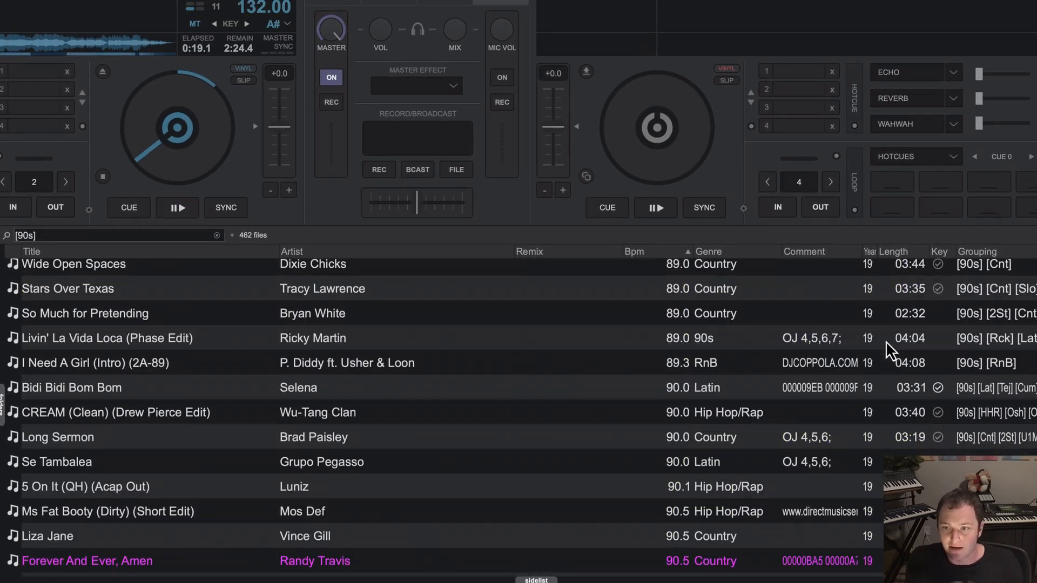
scroll(up, 3)
text([HHR)
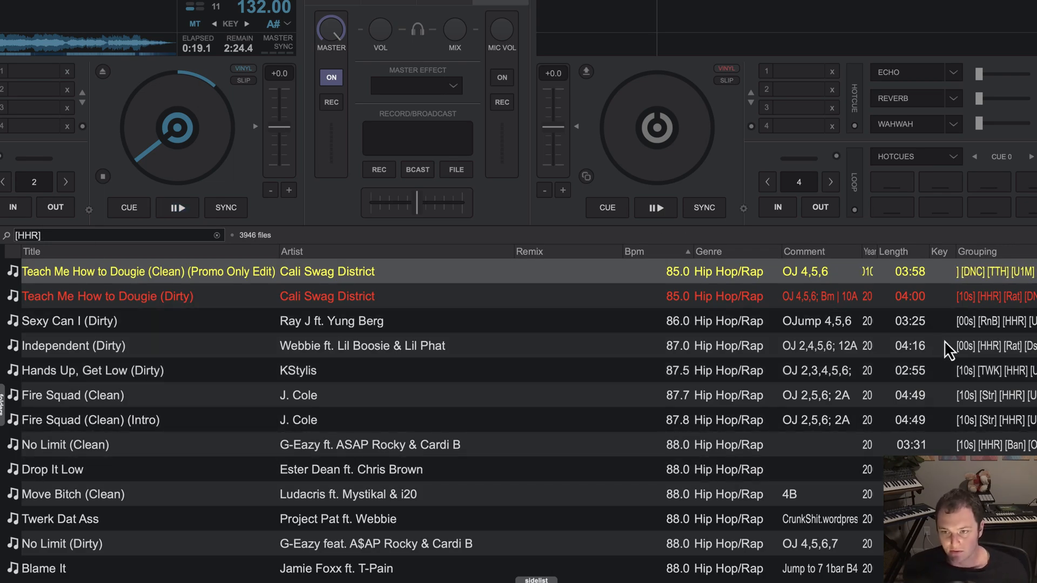
Add [90s] to the [HHR] search, browse the 179 matches, then start a new search
click(177, 207)
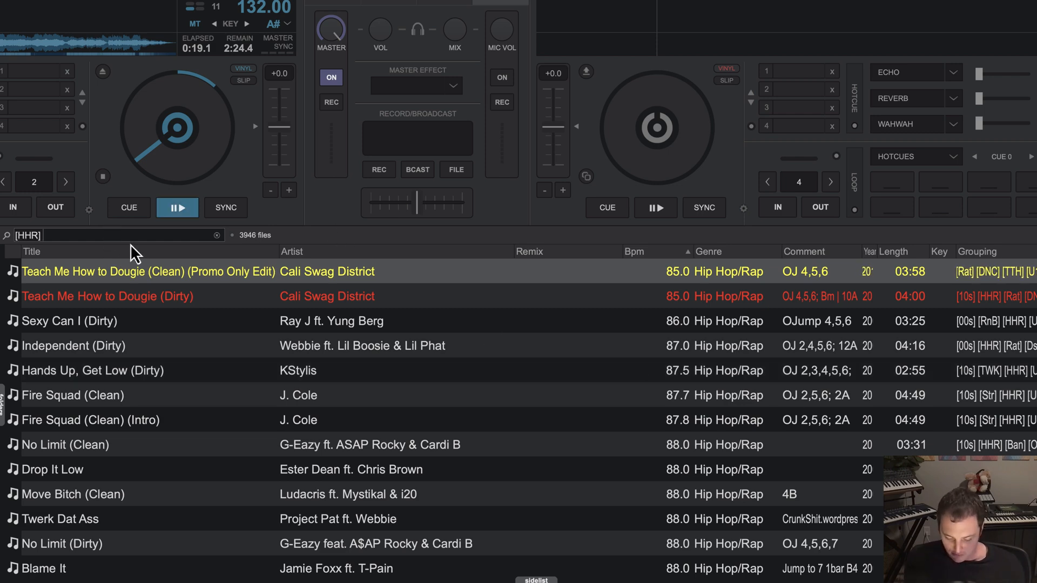
text([90s\)
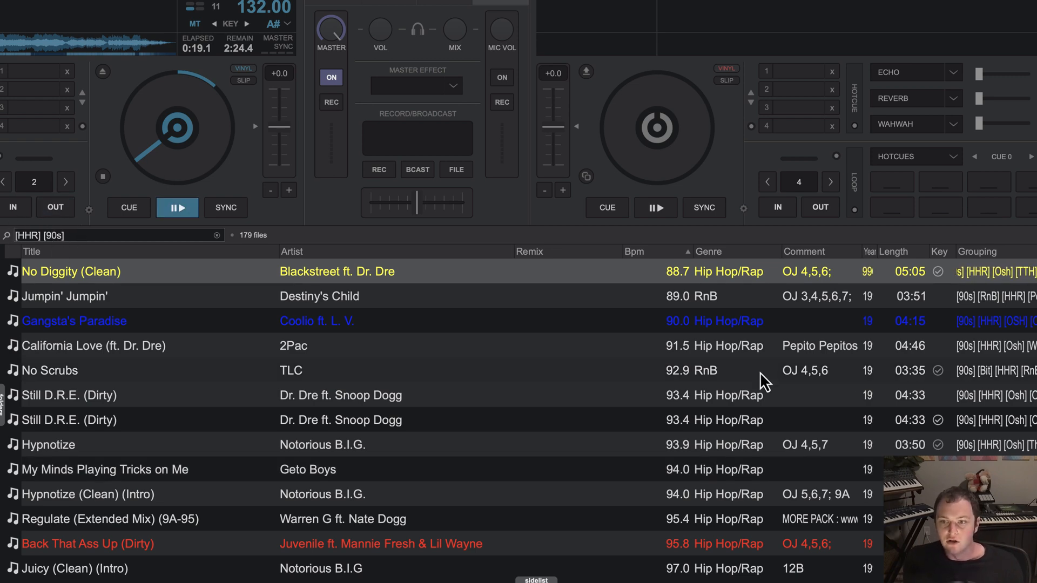
scroll(down, 3)
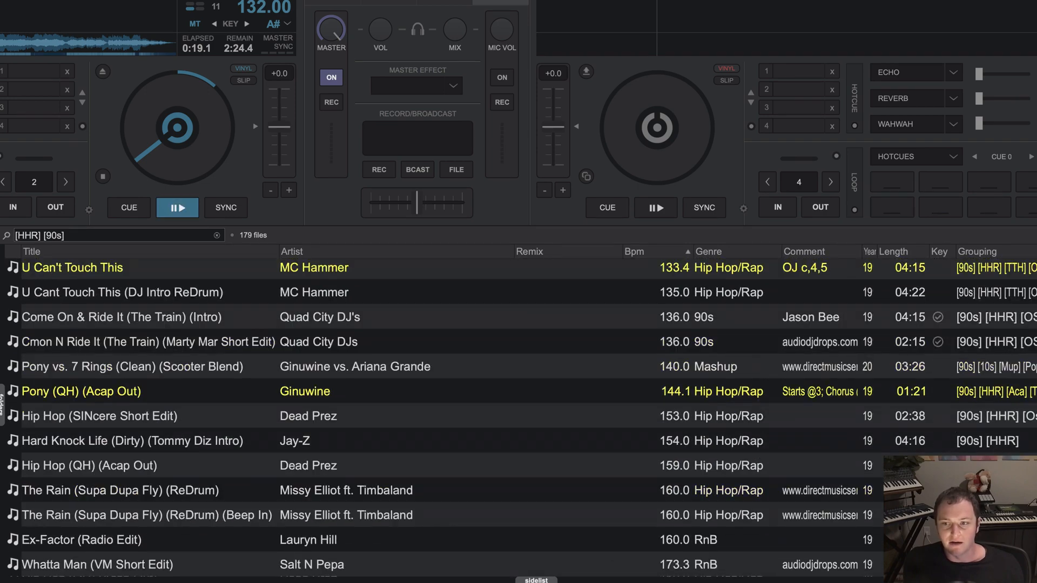
click(665, 251)
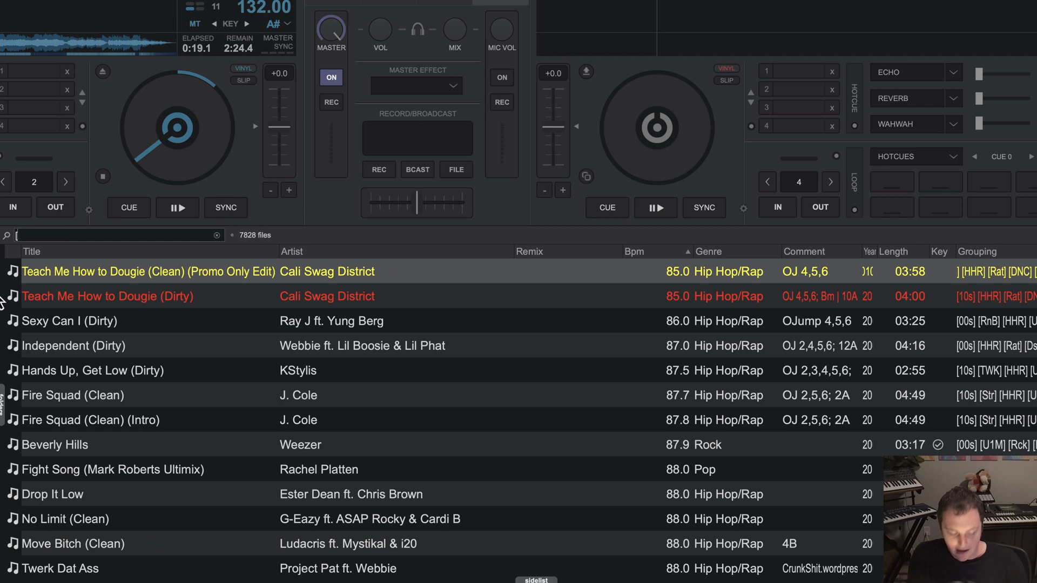
Search for the [70s] and [Dco] tags together and scroll the 69 matches
text([70s] [)
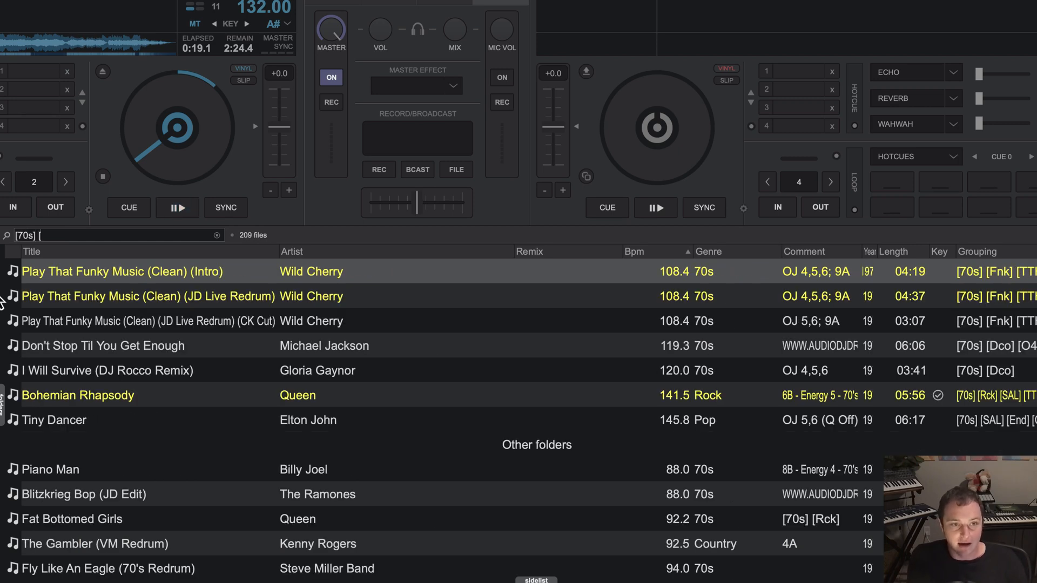
text(Dco])
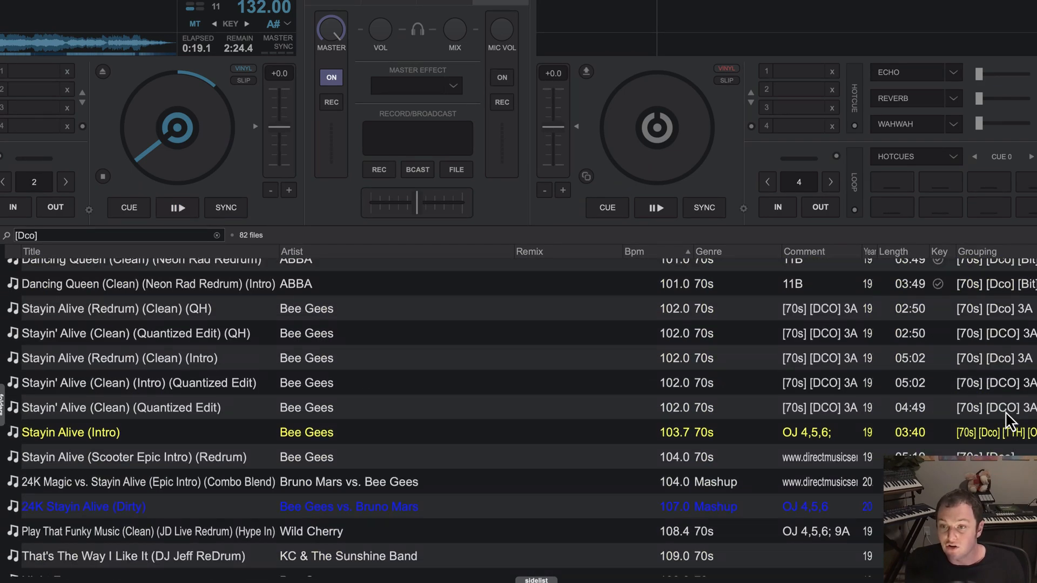
scroll(down, 3)
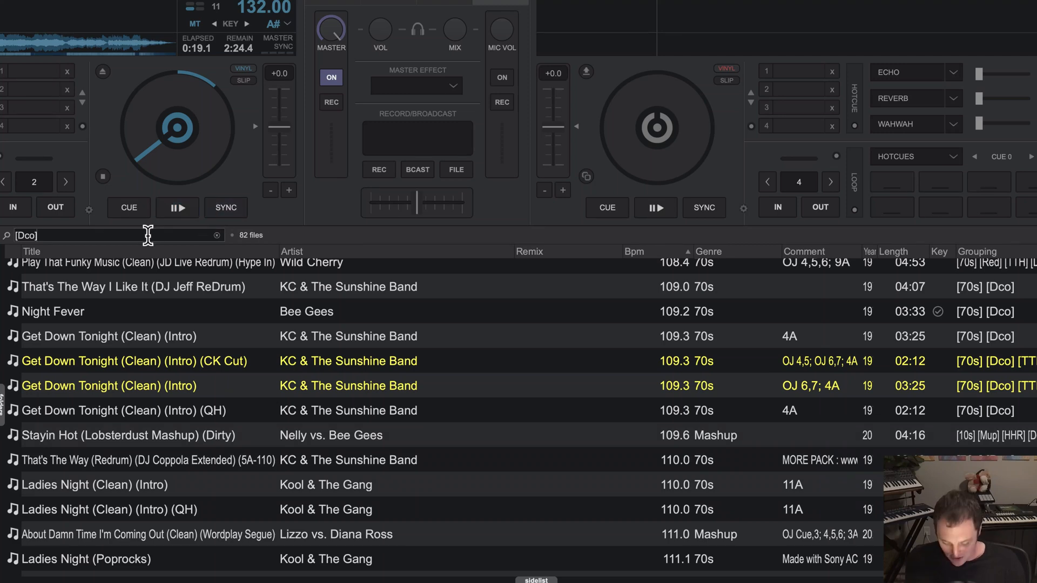
text([70s)
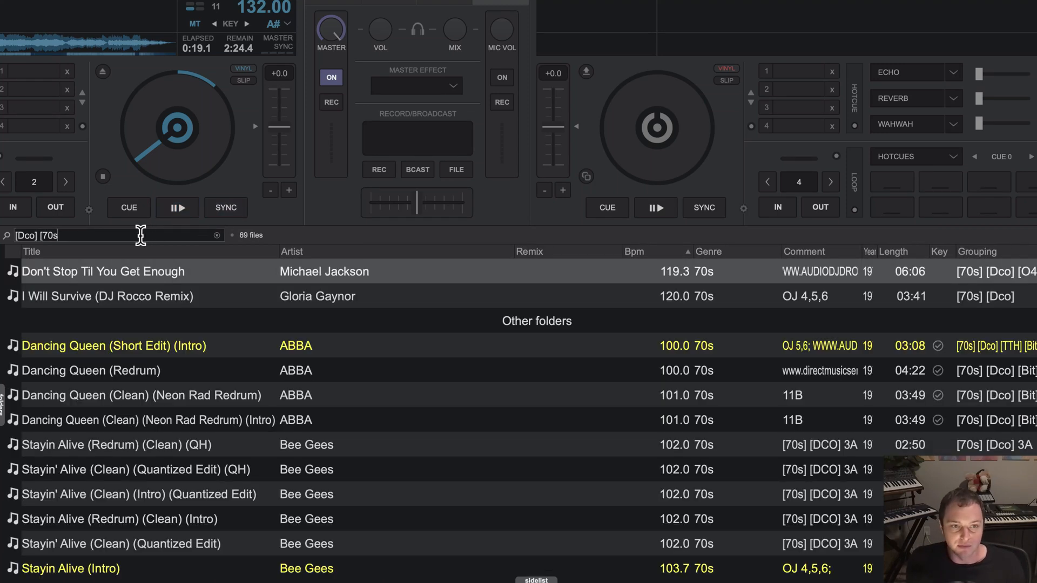
mouse_move(452, 469)
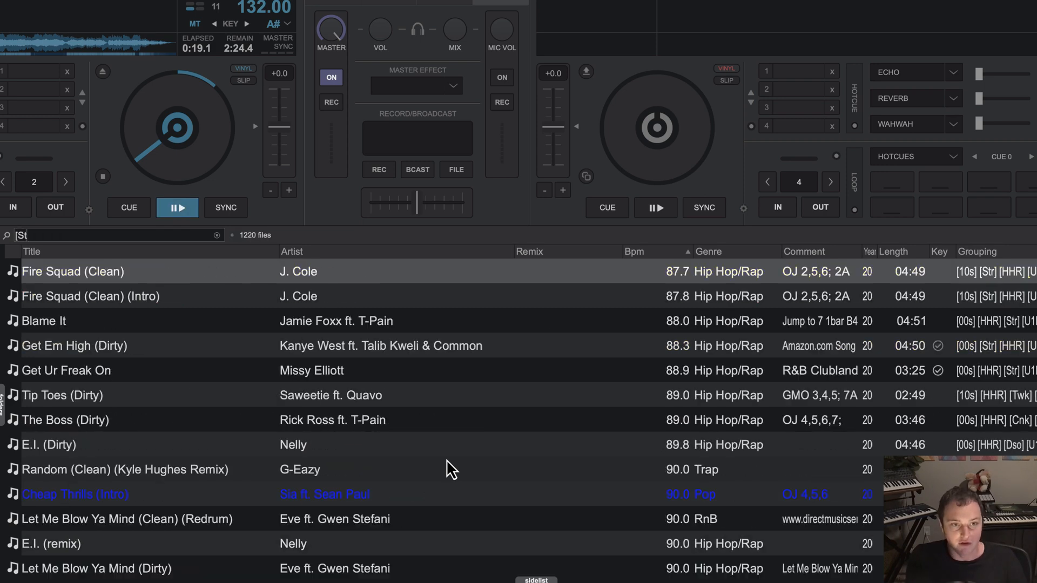
Search for [Str] [RnB] and scroll through the 185 matching tracks
text([Str] [RnB])
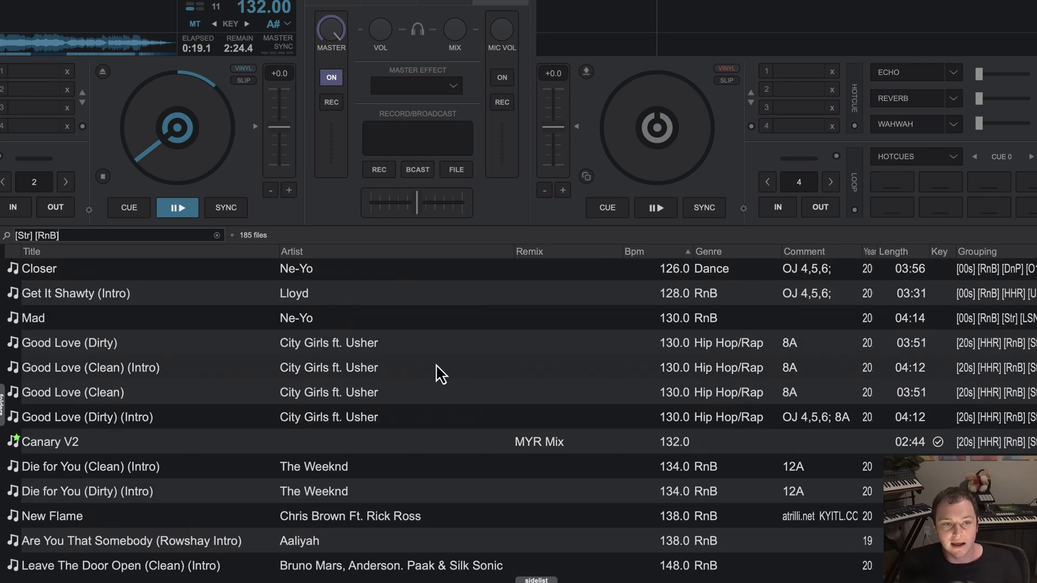
mouse_move(277, 435)
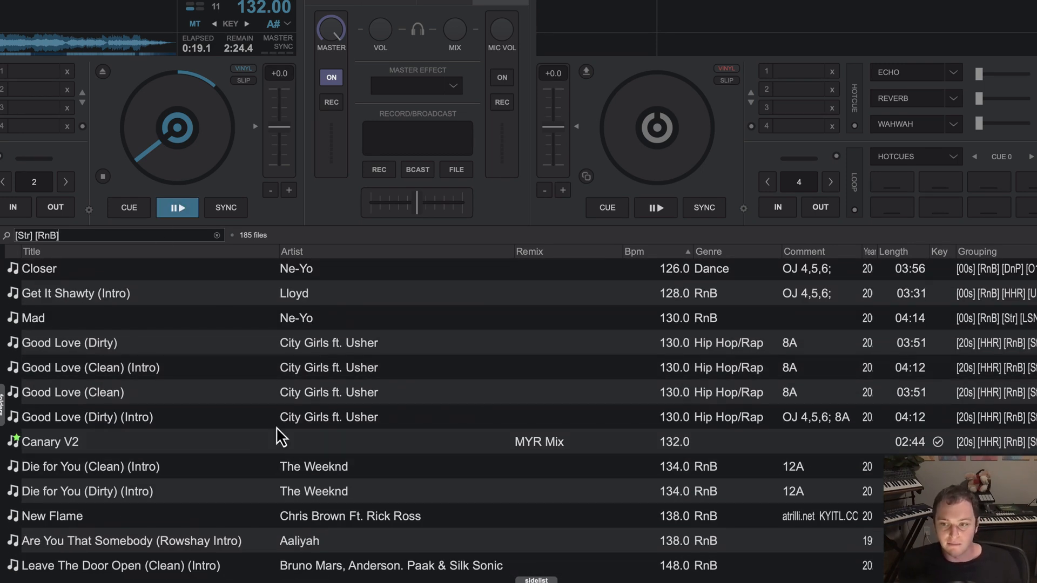
scroll(down, 3)
text([Slm)
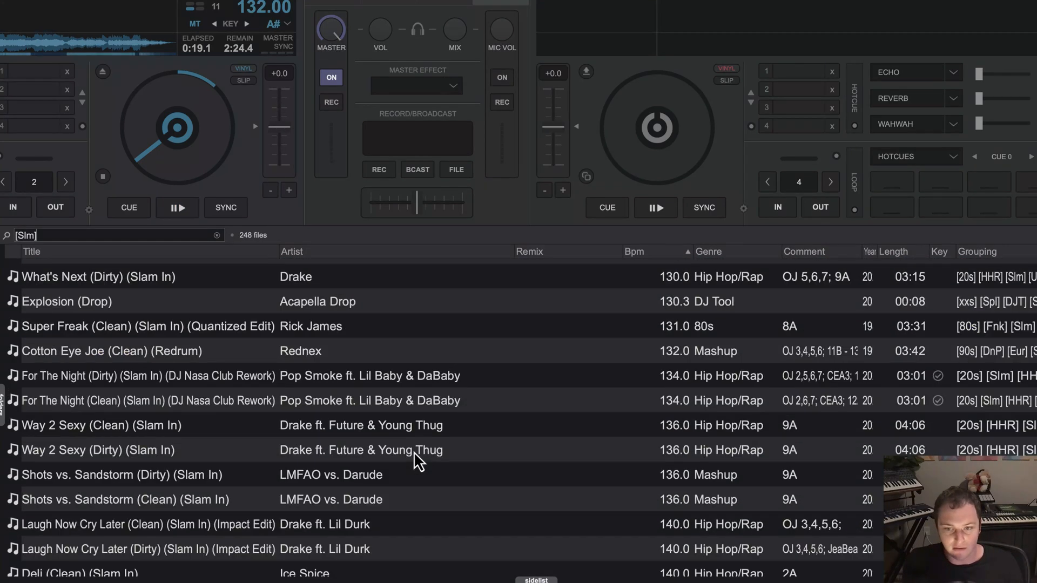
mouse_move(258, 456)
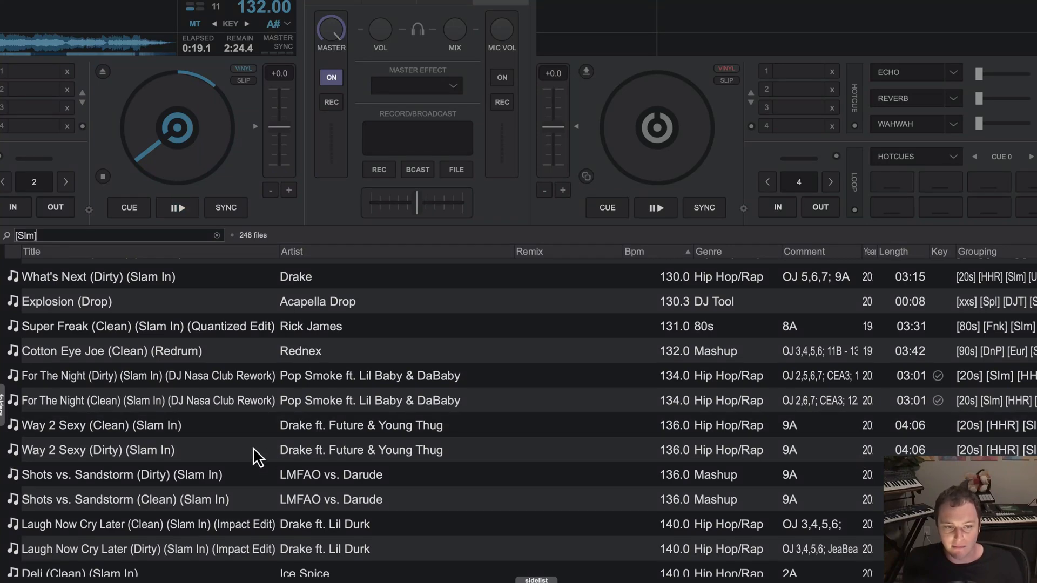
Browse the [Slm], [End] and [Aca] tag search results, then clear the search
scroll(down, 3)
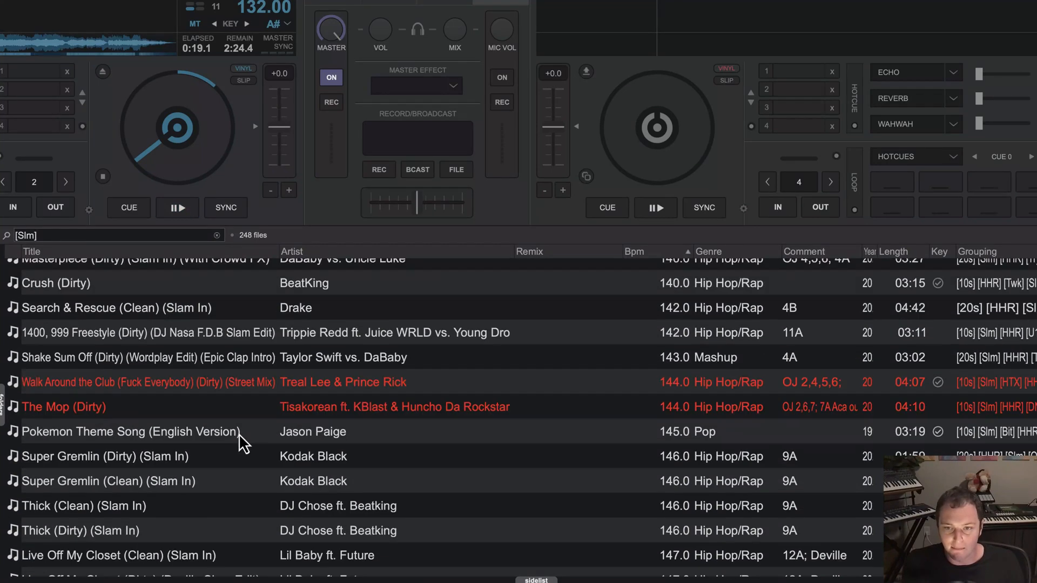
mouse_move(215, 487)
text([End)
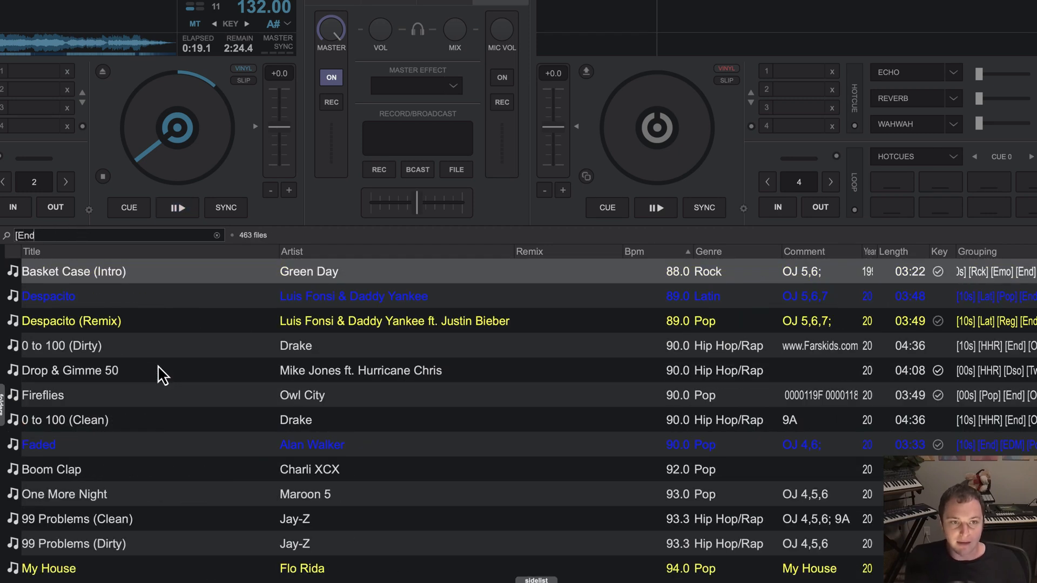
mouse_move(213, 457)
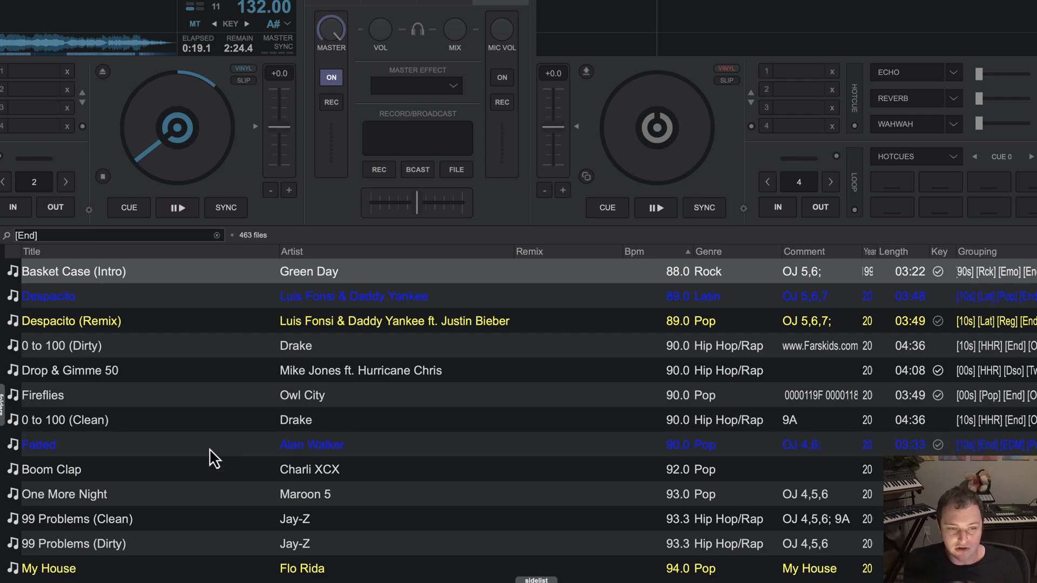
scroll(down, 3)
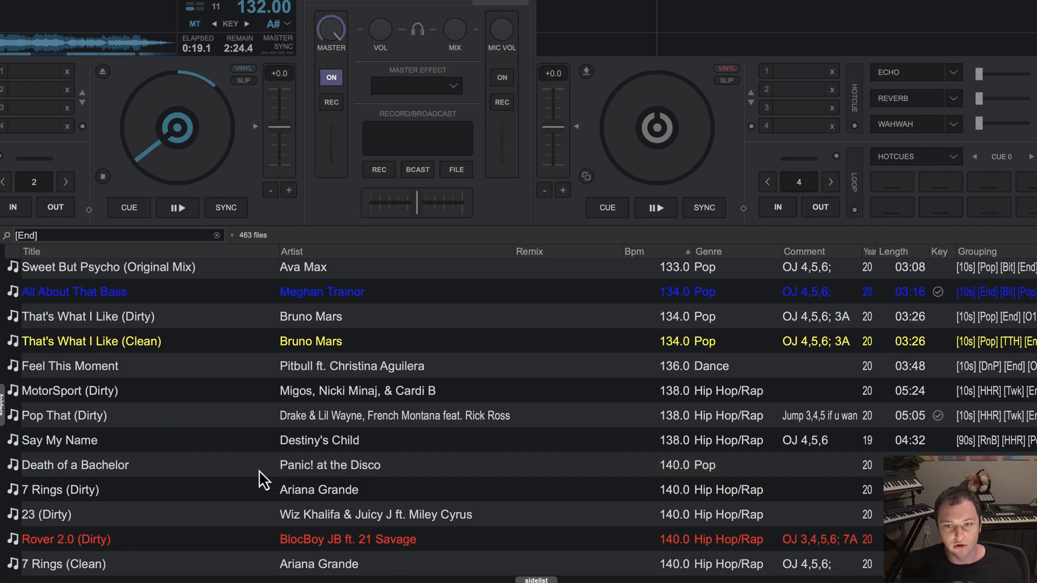
scroll(down, 3)
text([Aca)
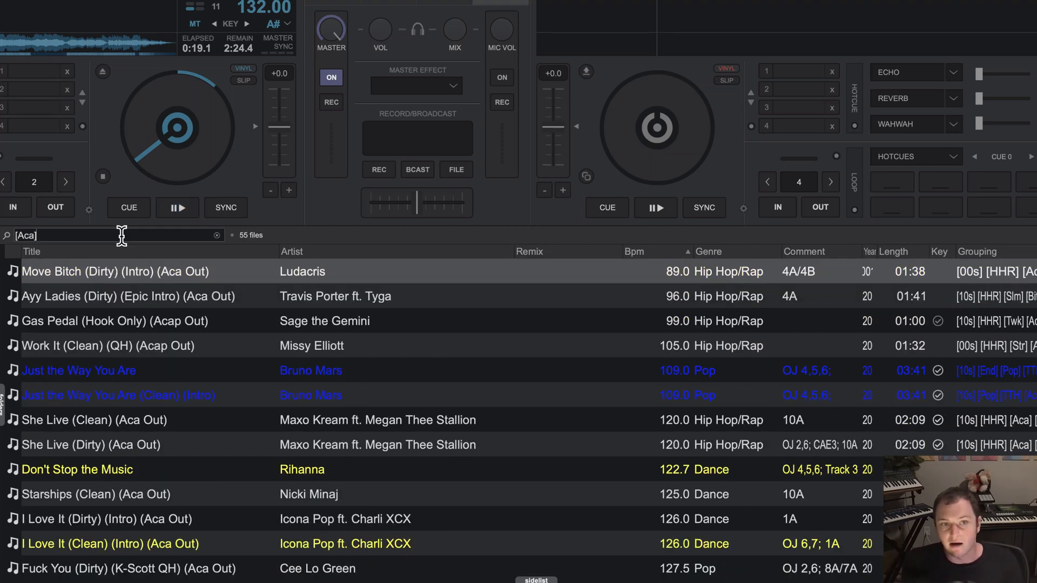
click(177, 207)
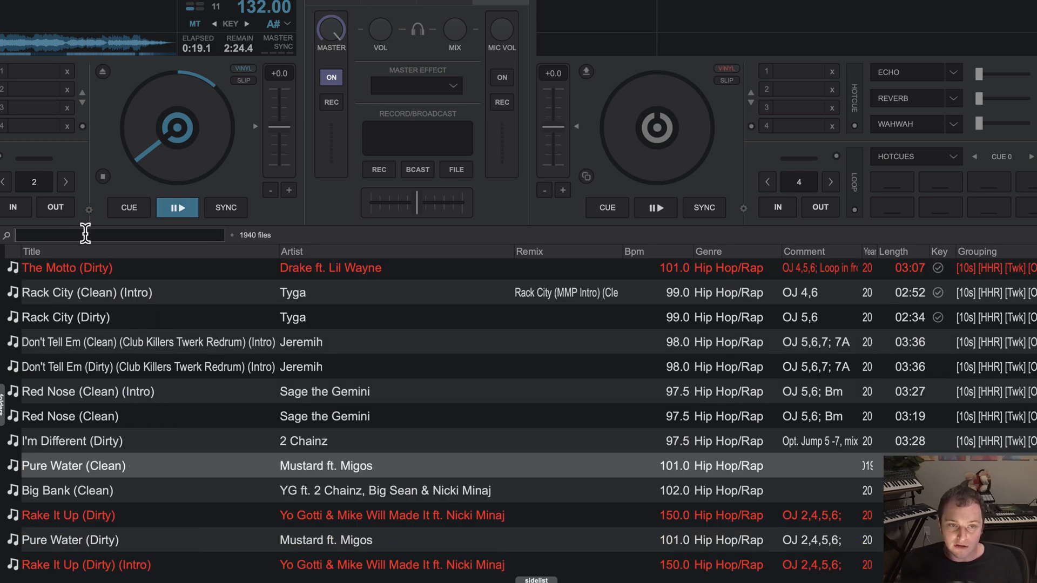
mouse_move(207, 256)
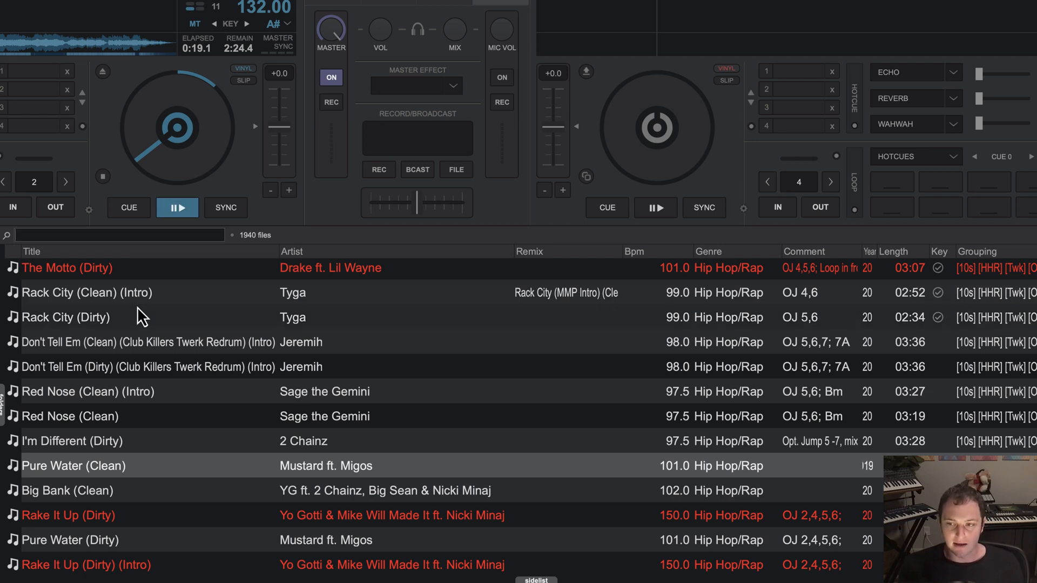
mouse_move(136, 311)
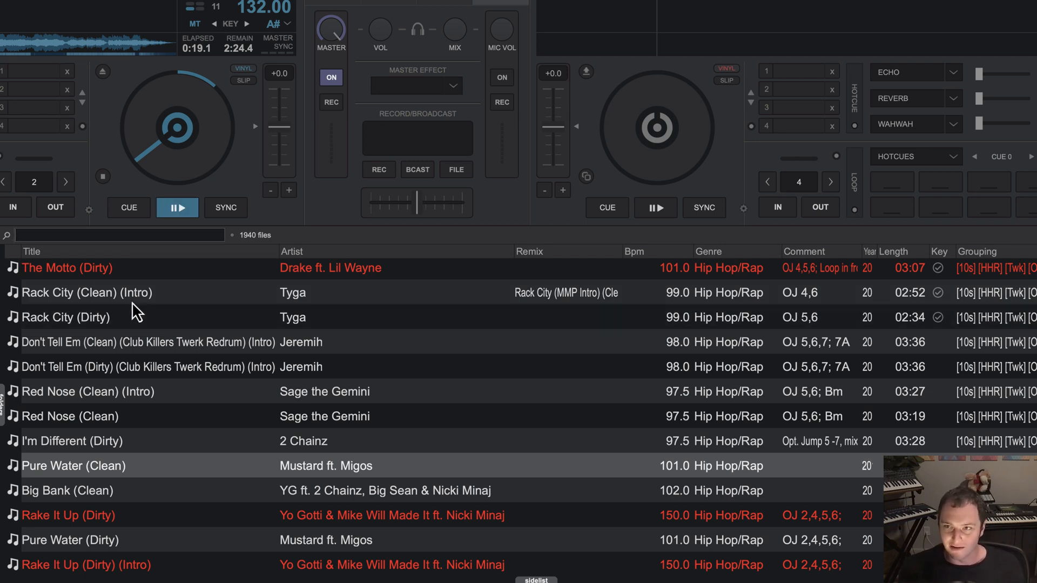